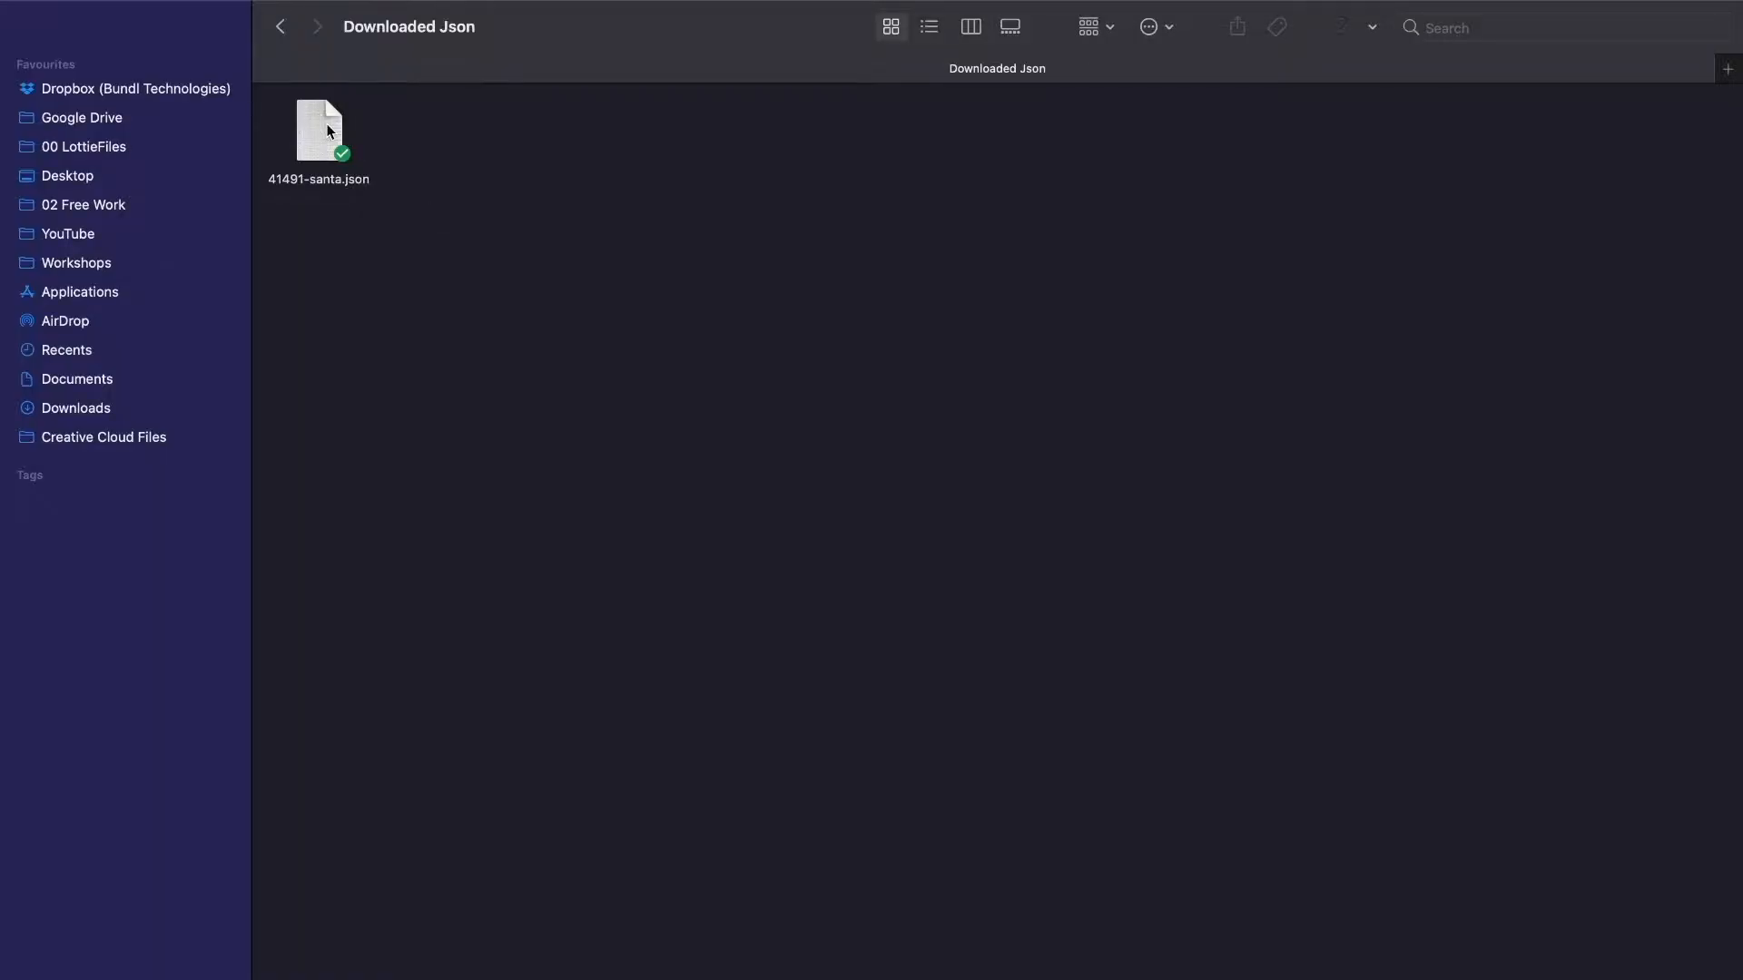
Upload the heart JSON to the LottieFiles previewer and show its Handoff details with embed code and QR code.
click(319, 131)
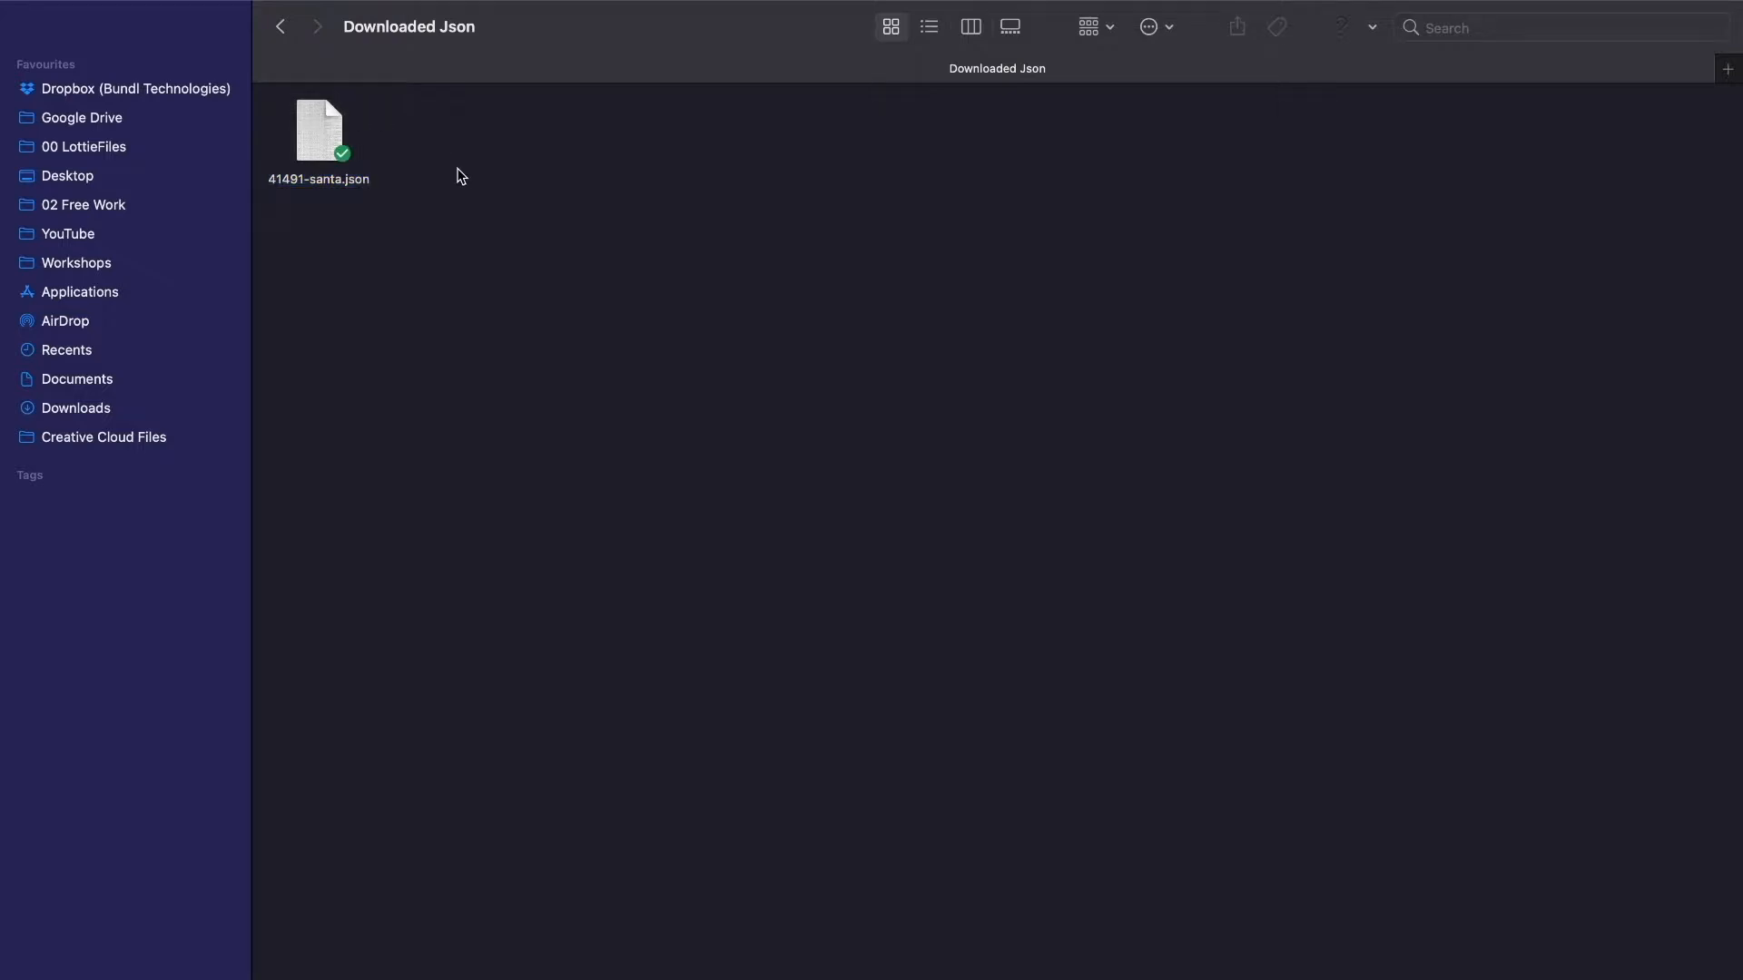
click(319, 131)
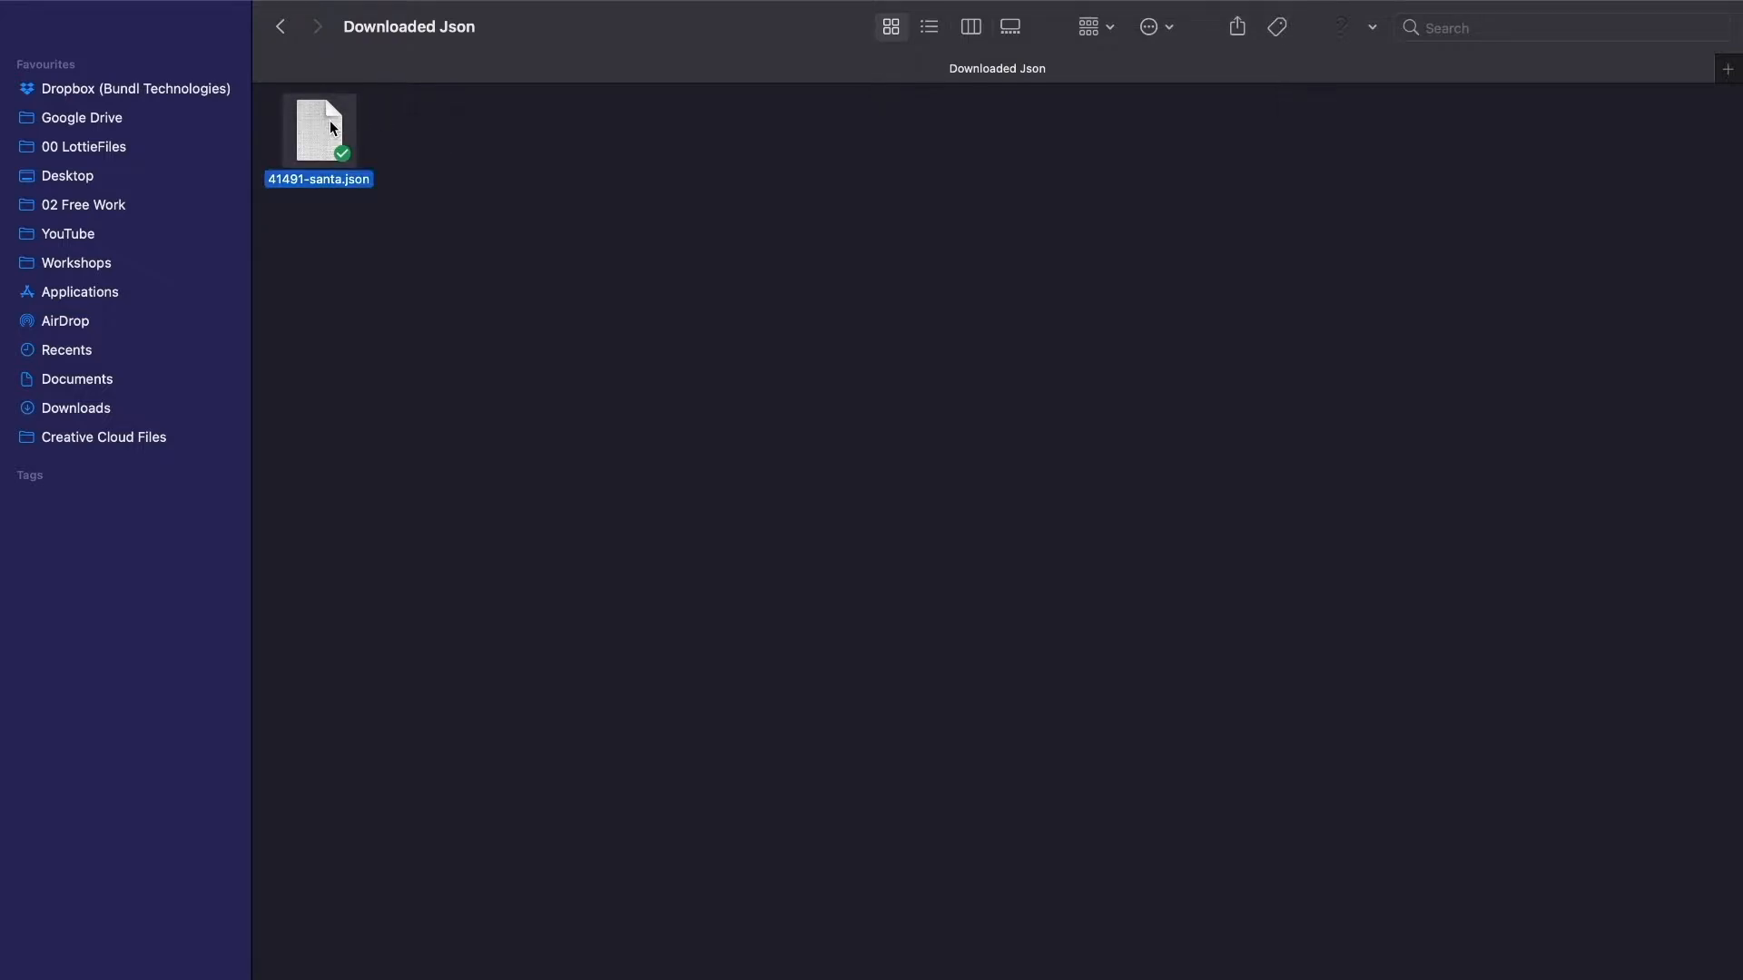
key(space)
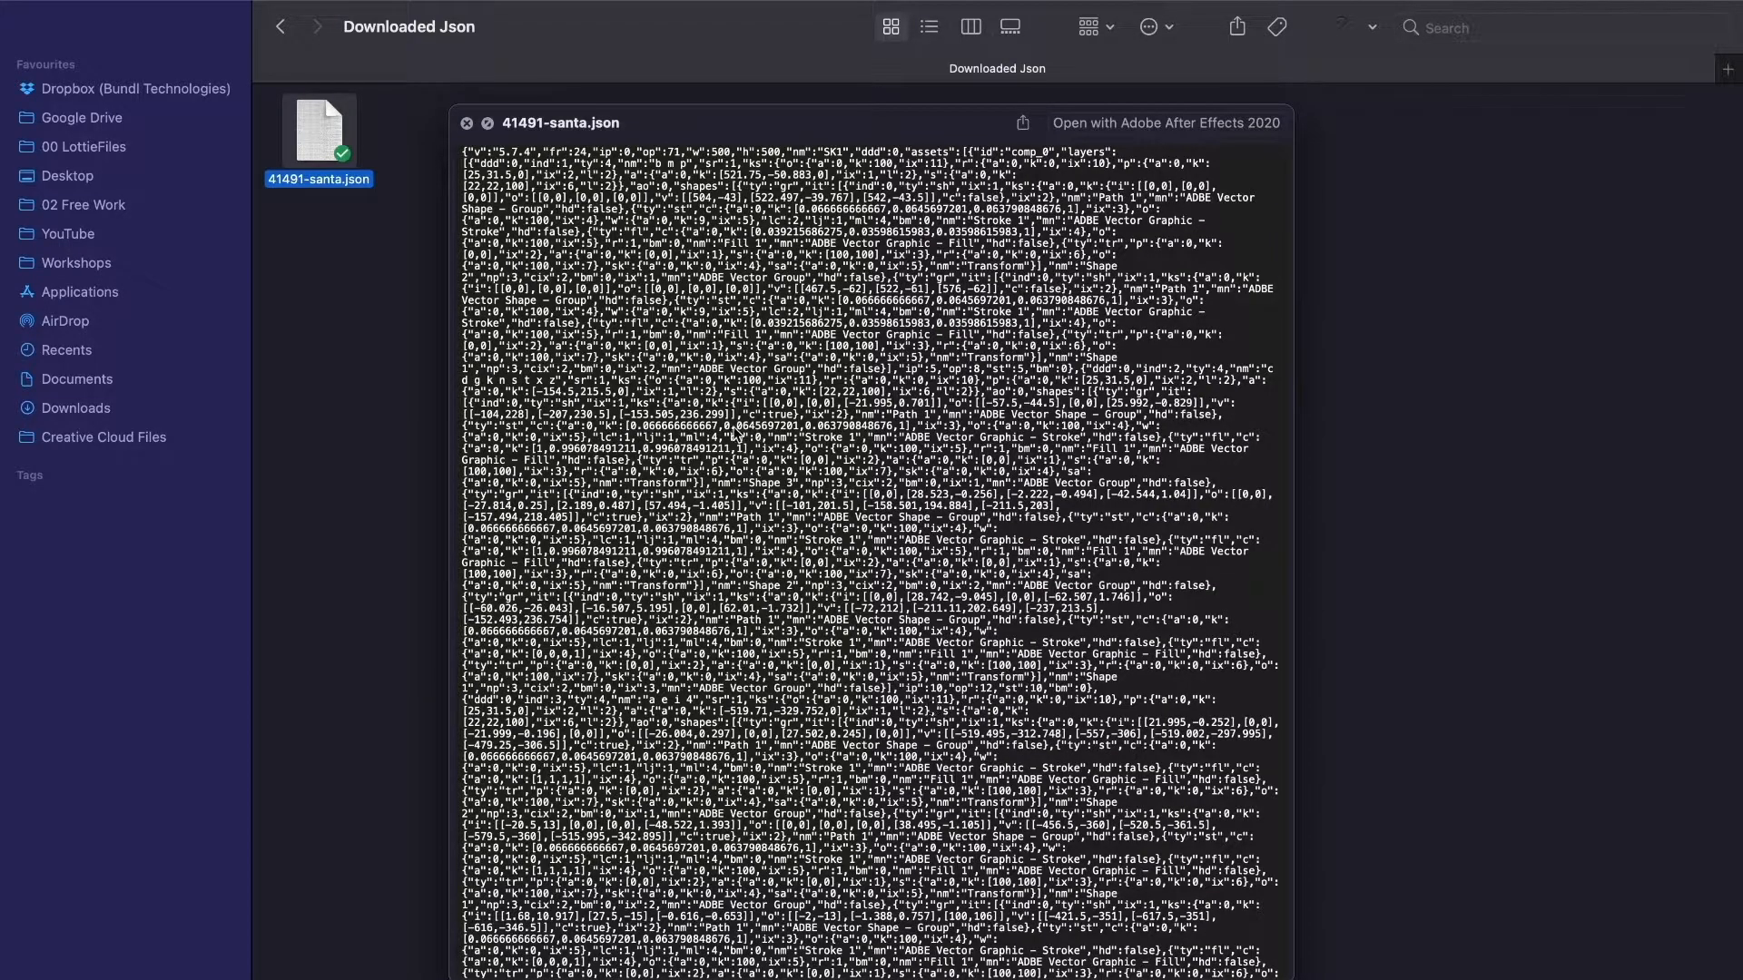
click(467, 122)
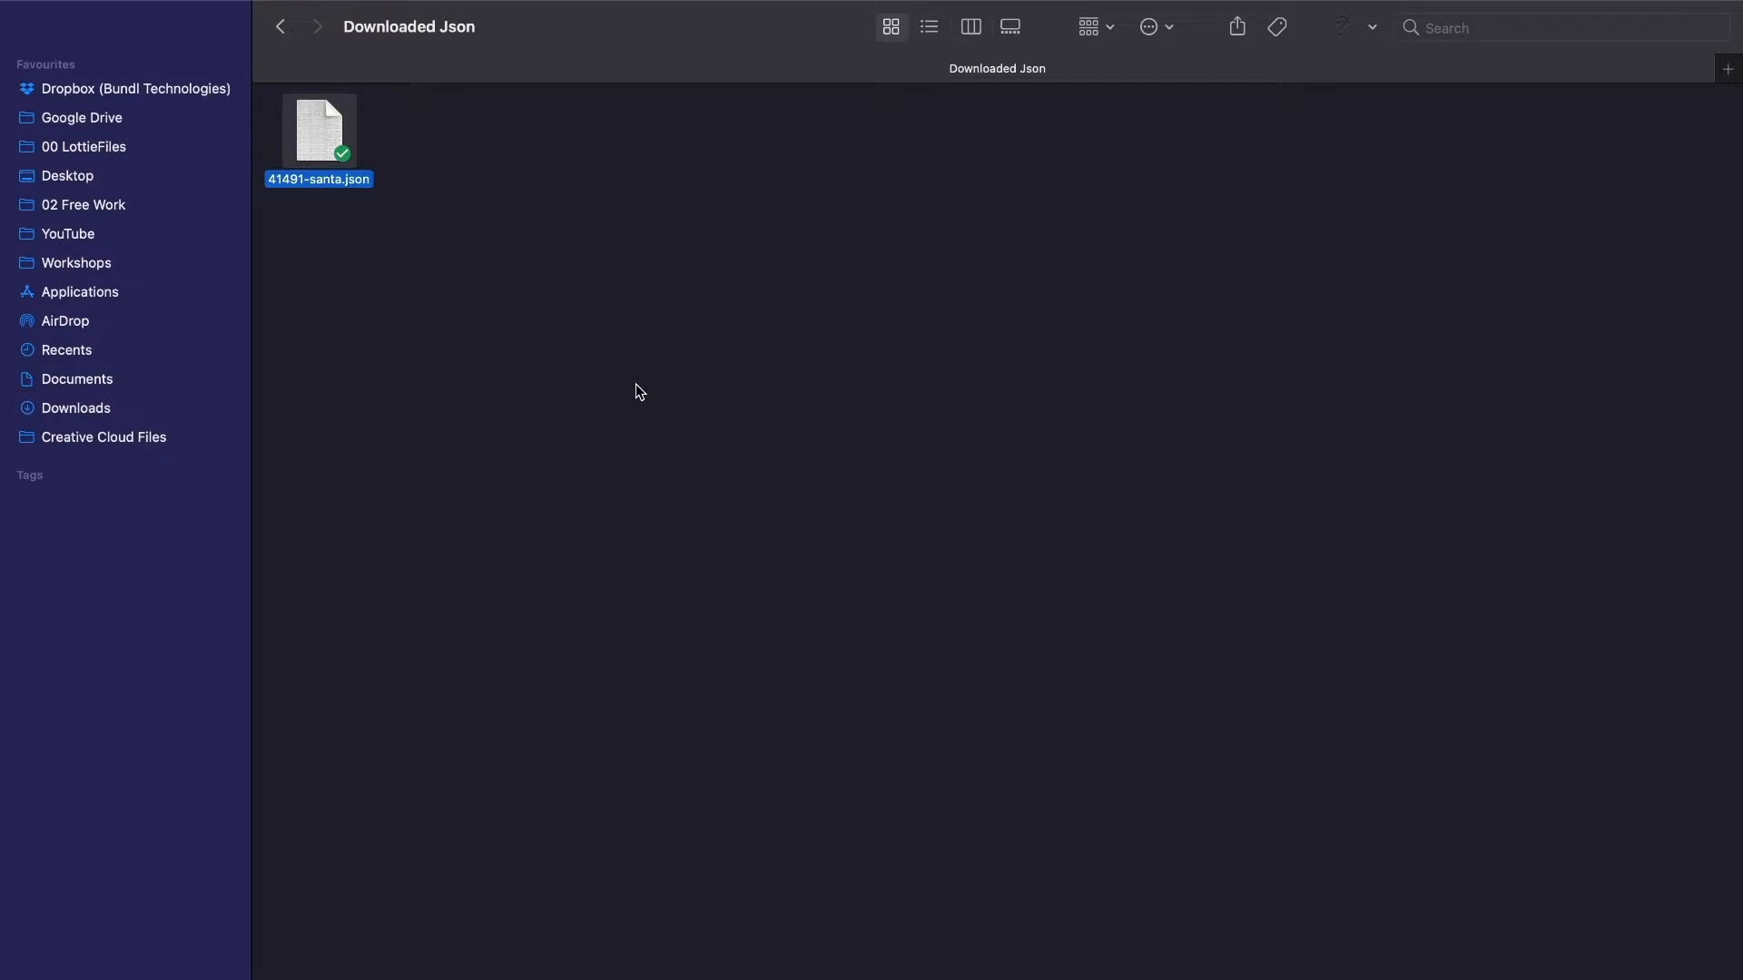
mouse_move(330, 151)
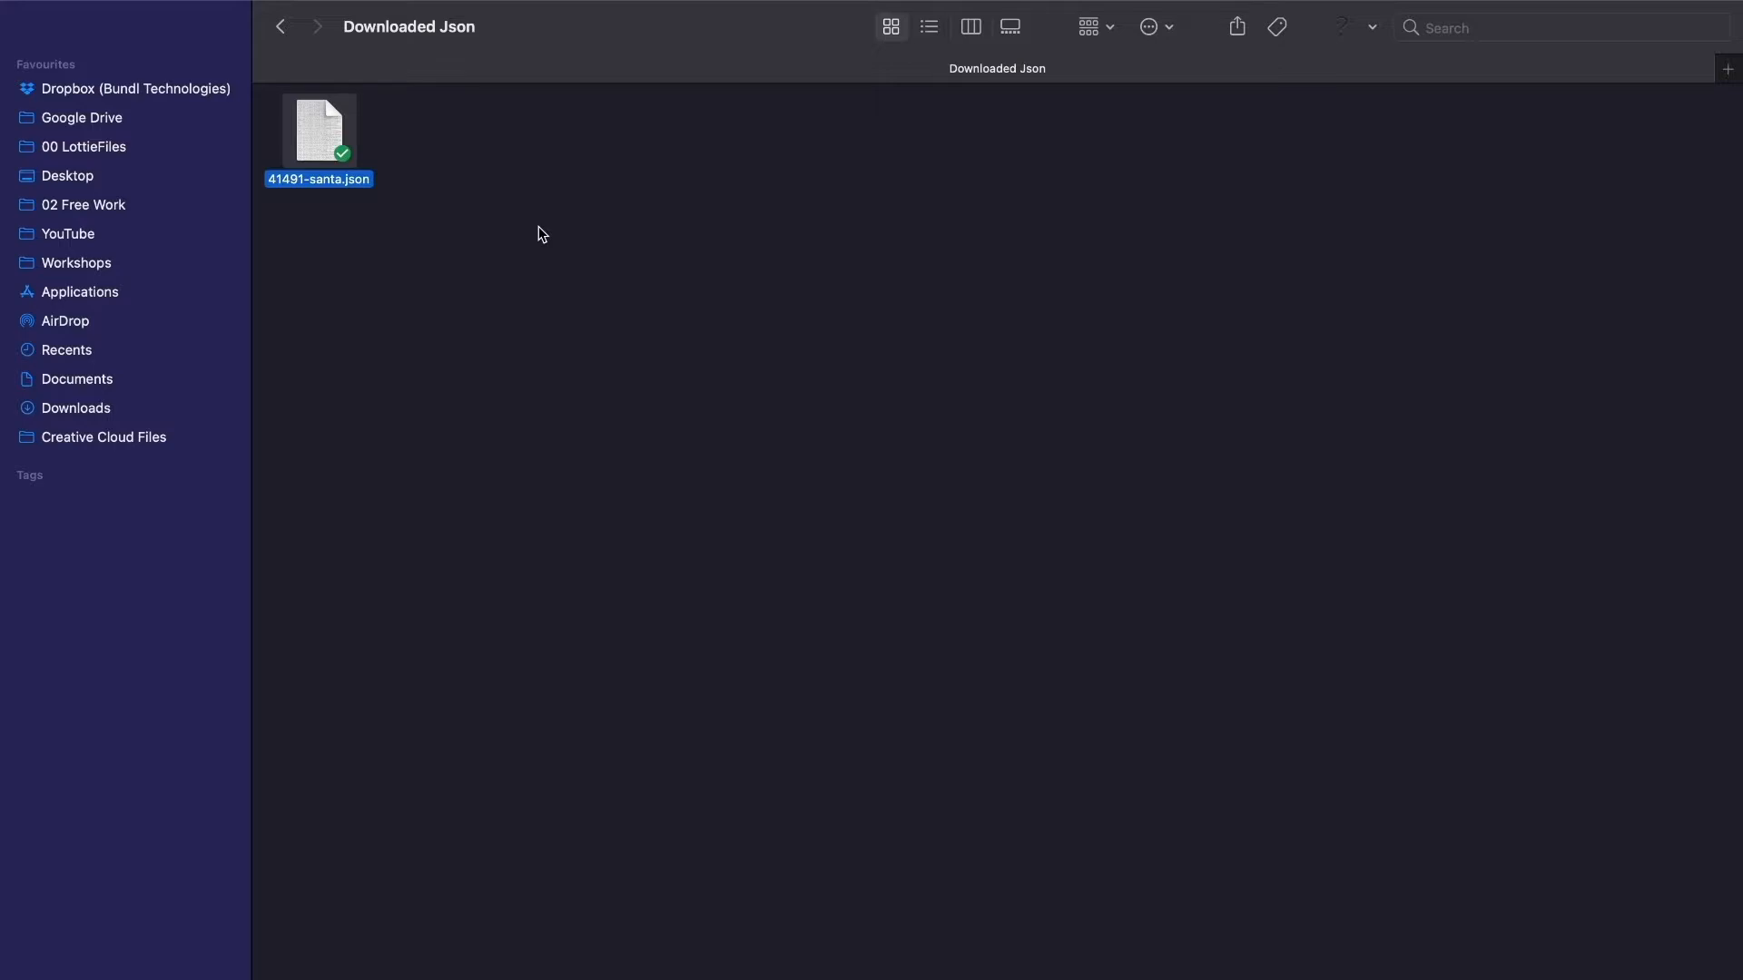
mouse_move(348, 159)
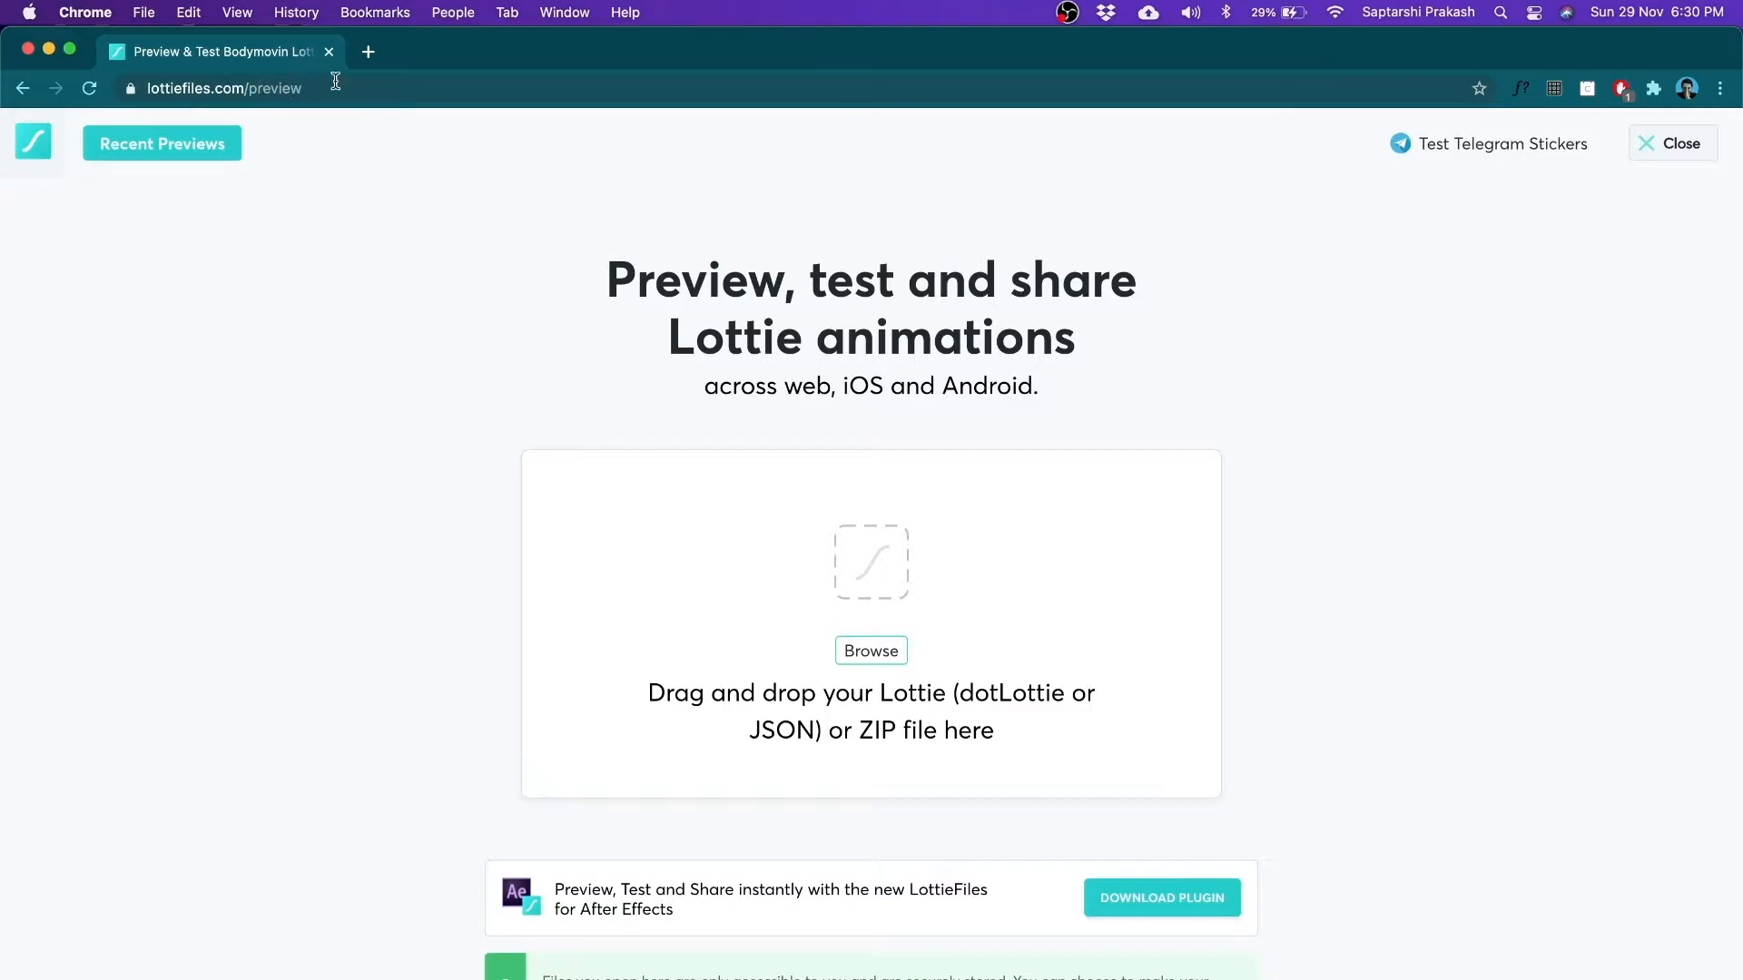
mouse_move(888, 627)
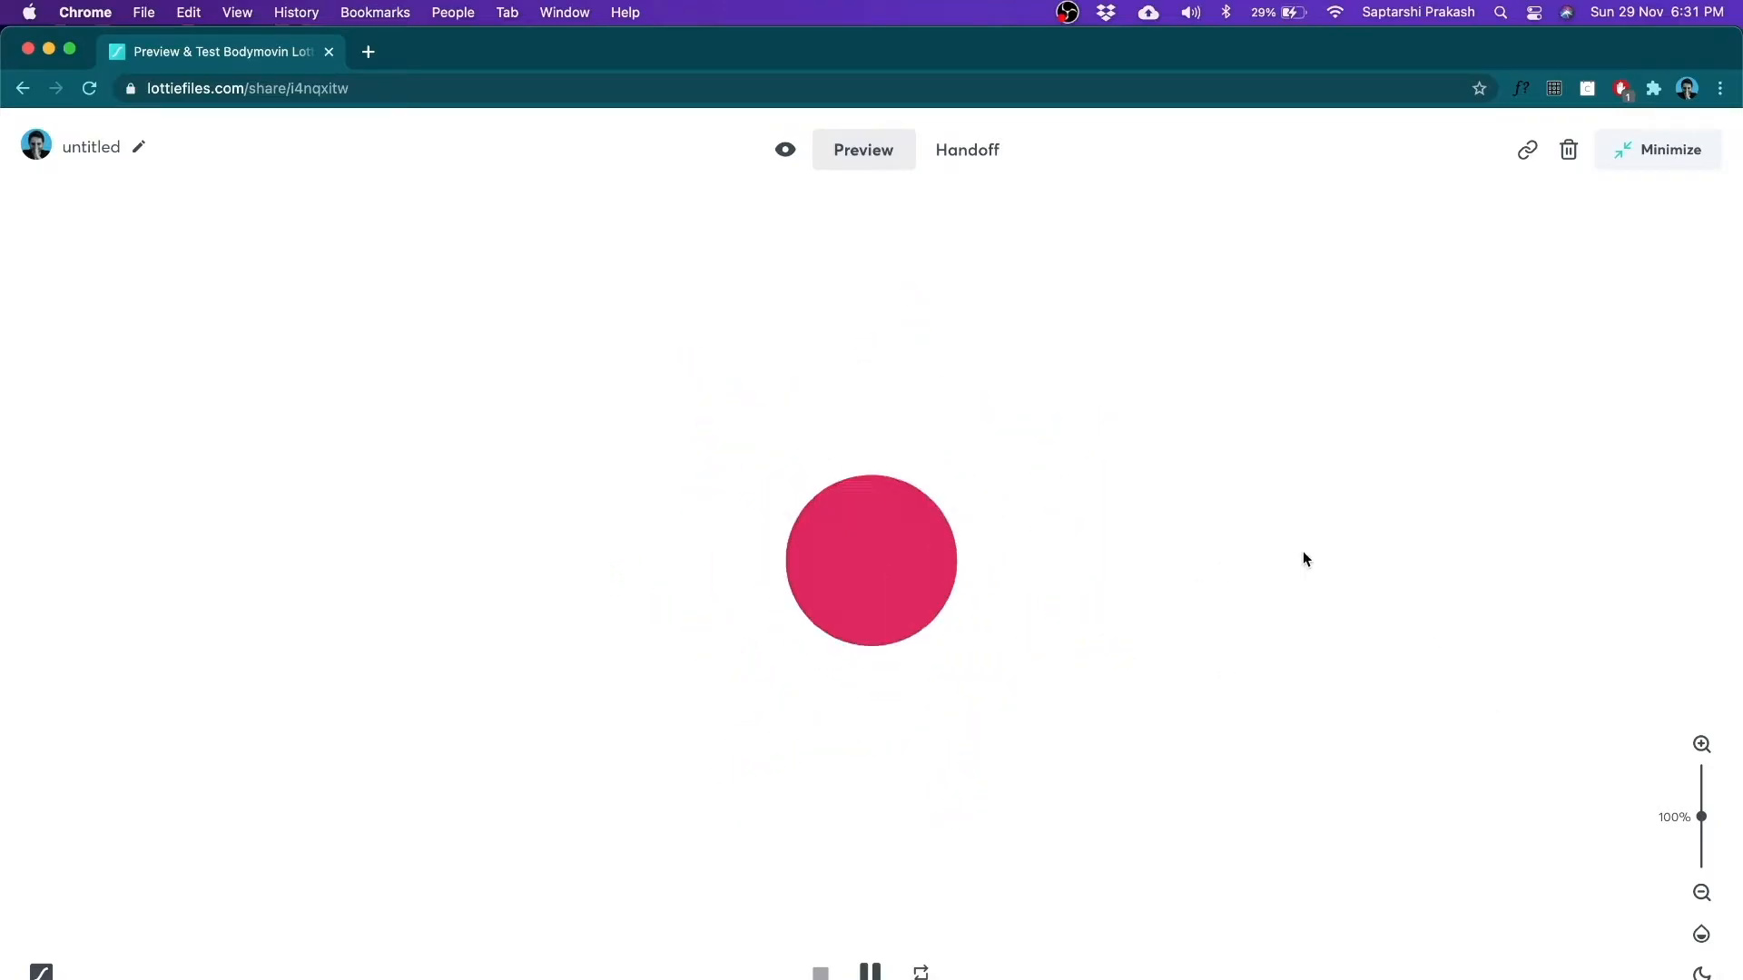
mouse_move(942, 132)
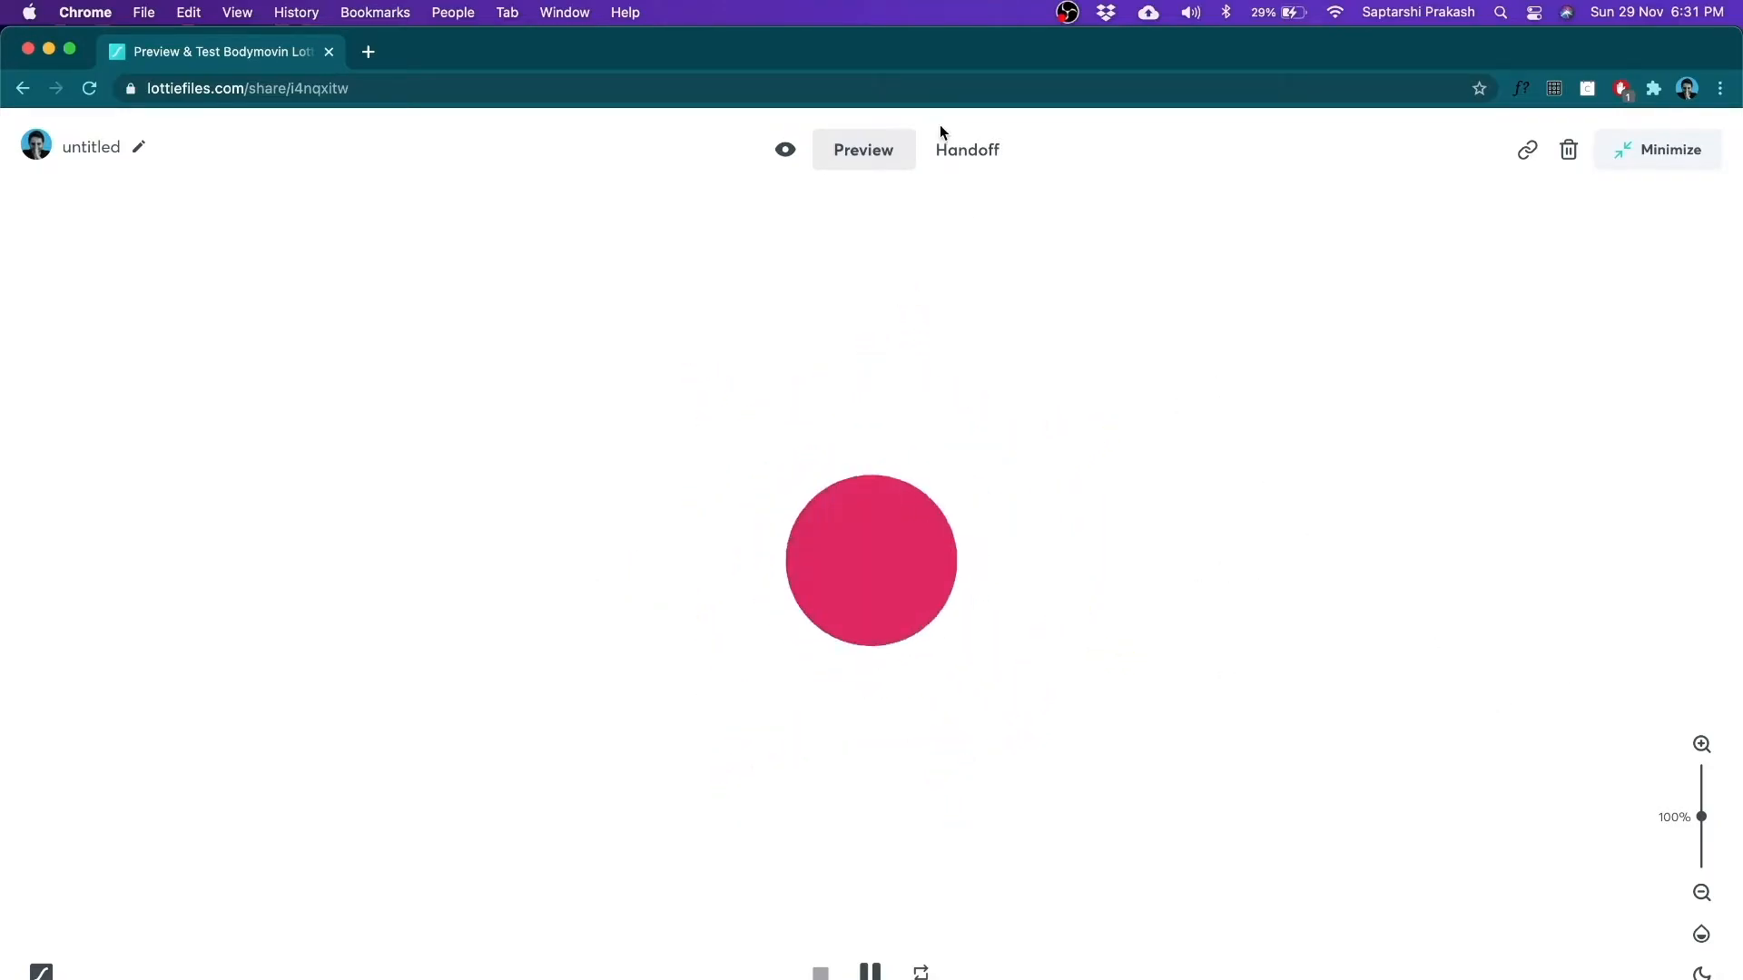
click(966, 149)
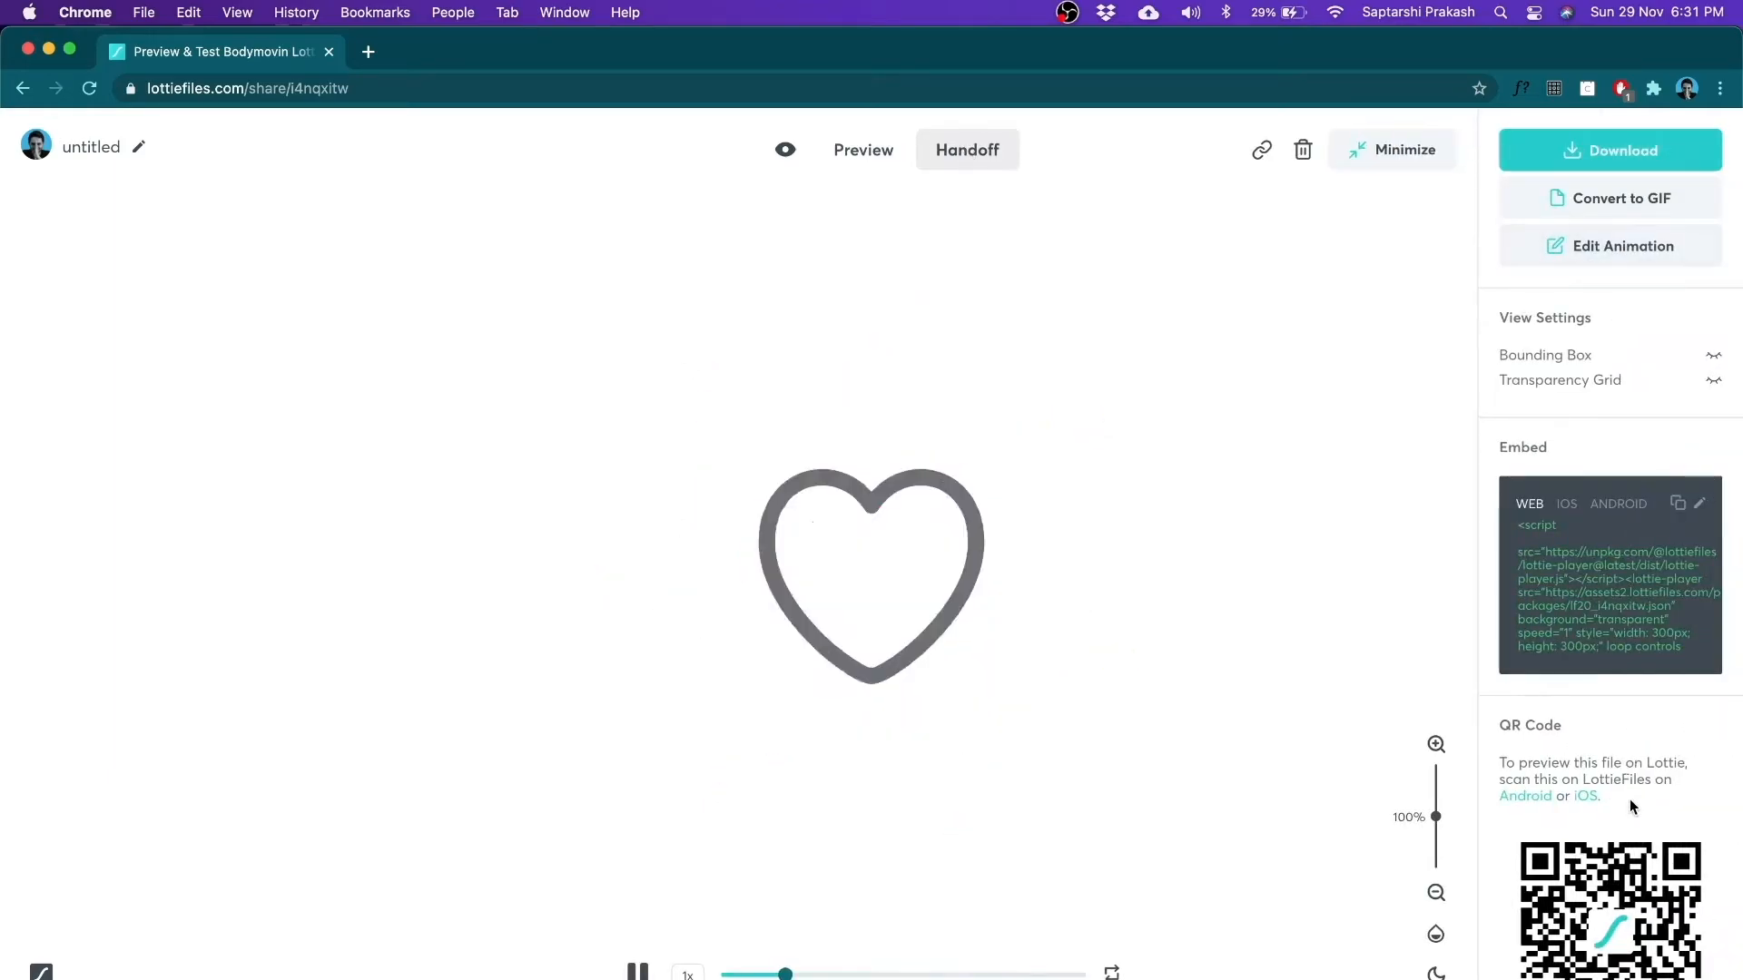
mouse_move(1565, 258)
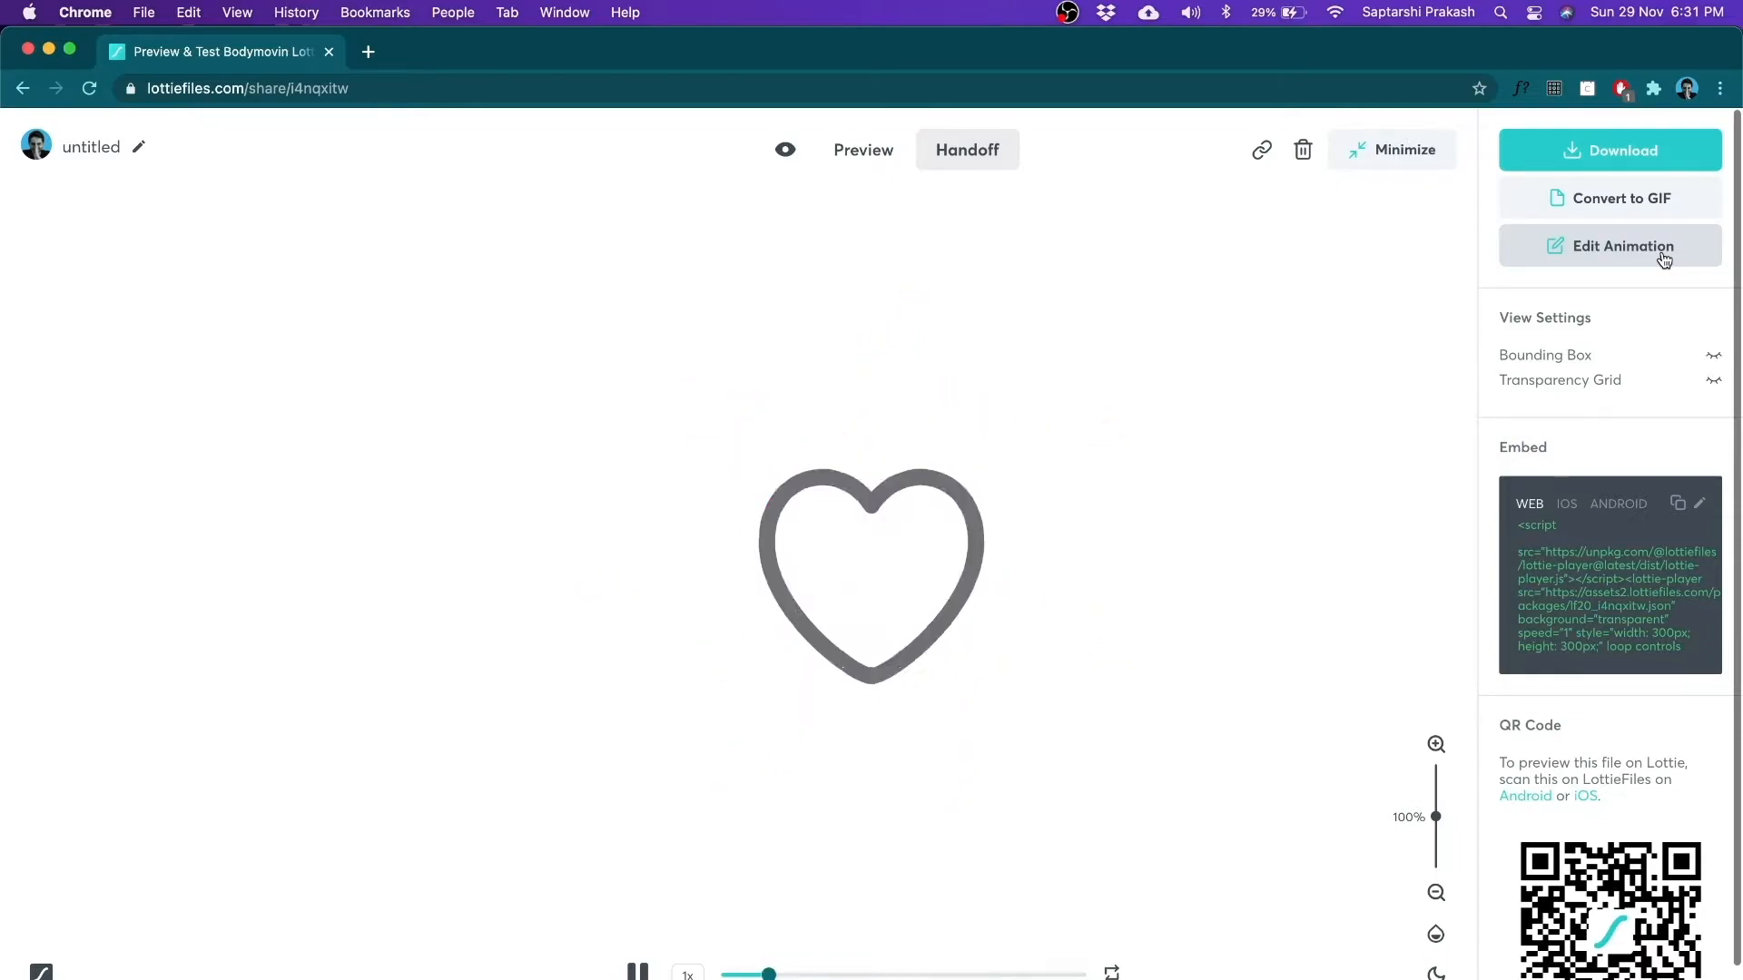
Edit the Twitter Like animation, toggle the background black then white, and raise playback speed.
click(1621, 245)
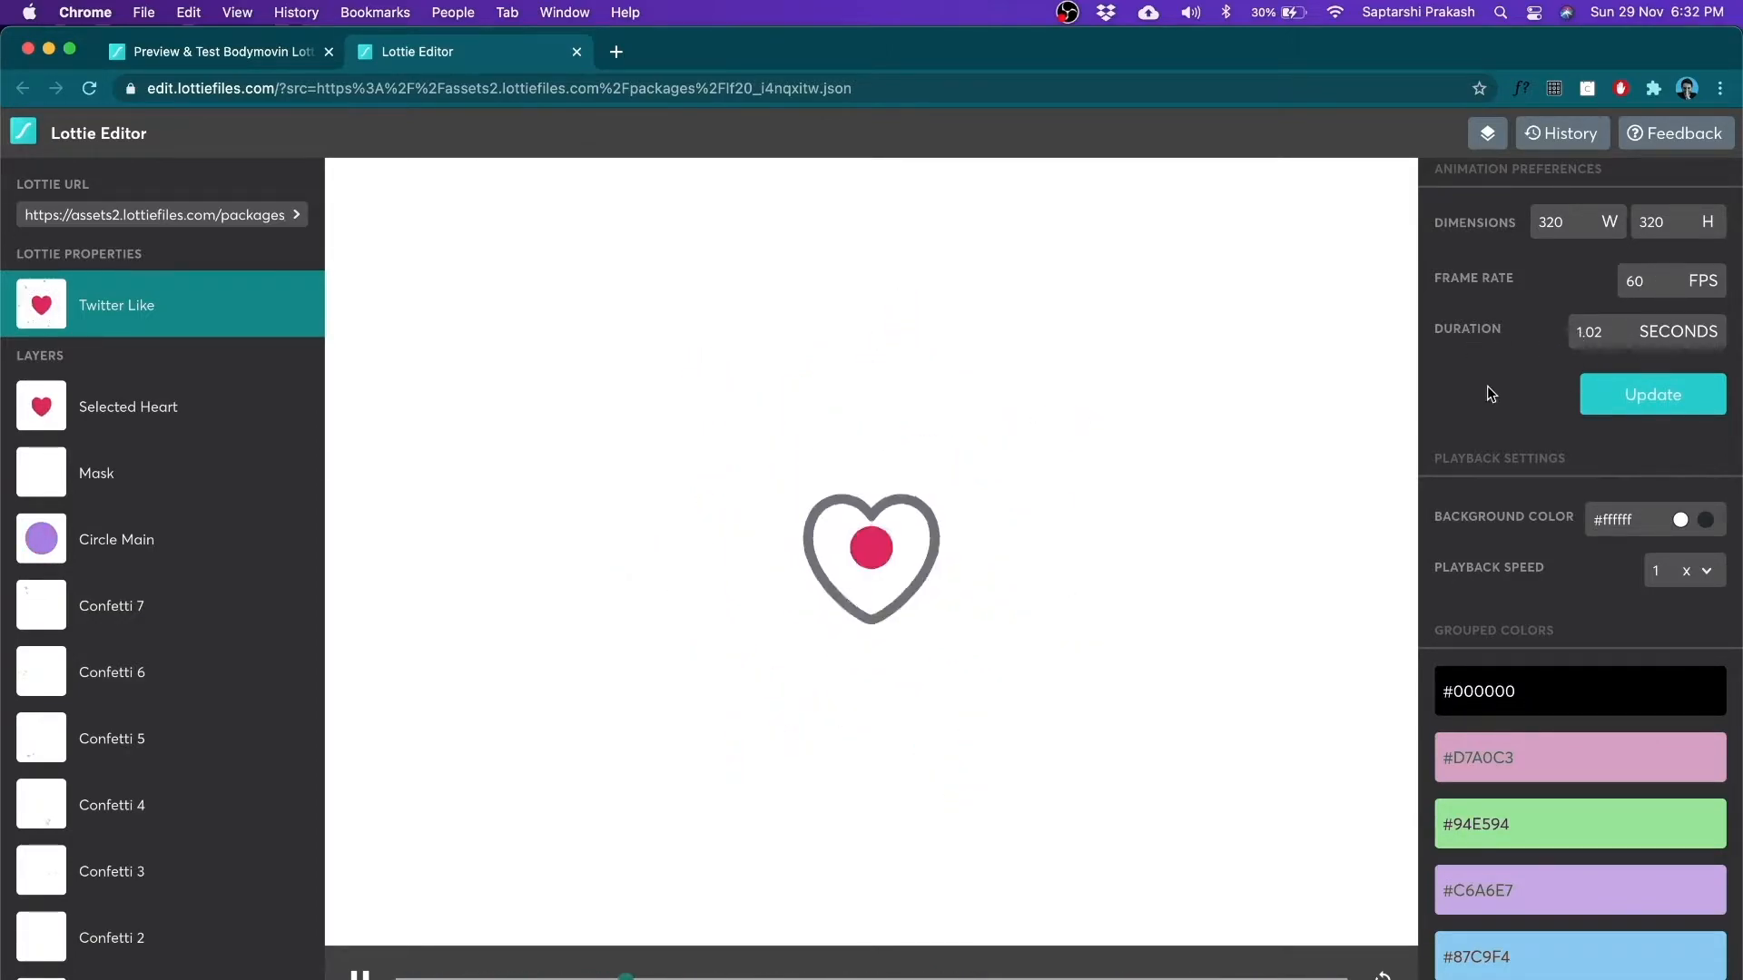
click(1652, 427)
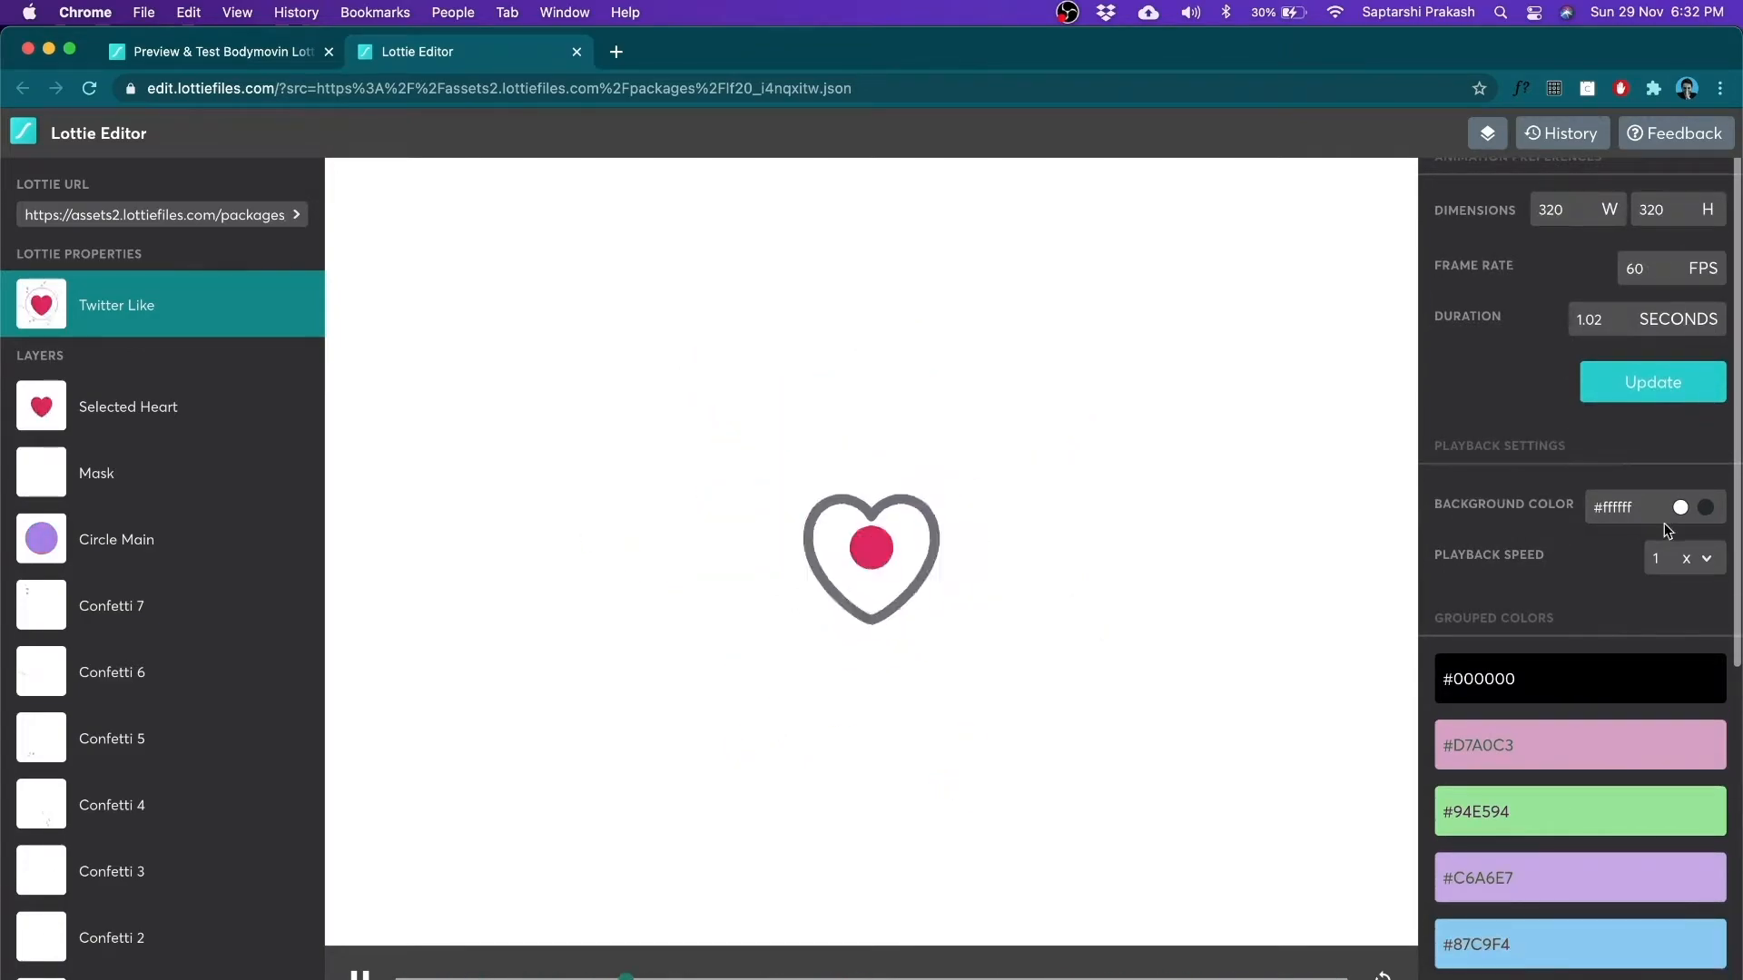
click(1705, 506)
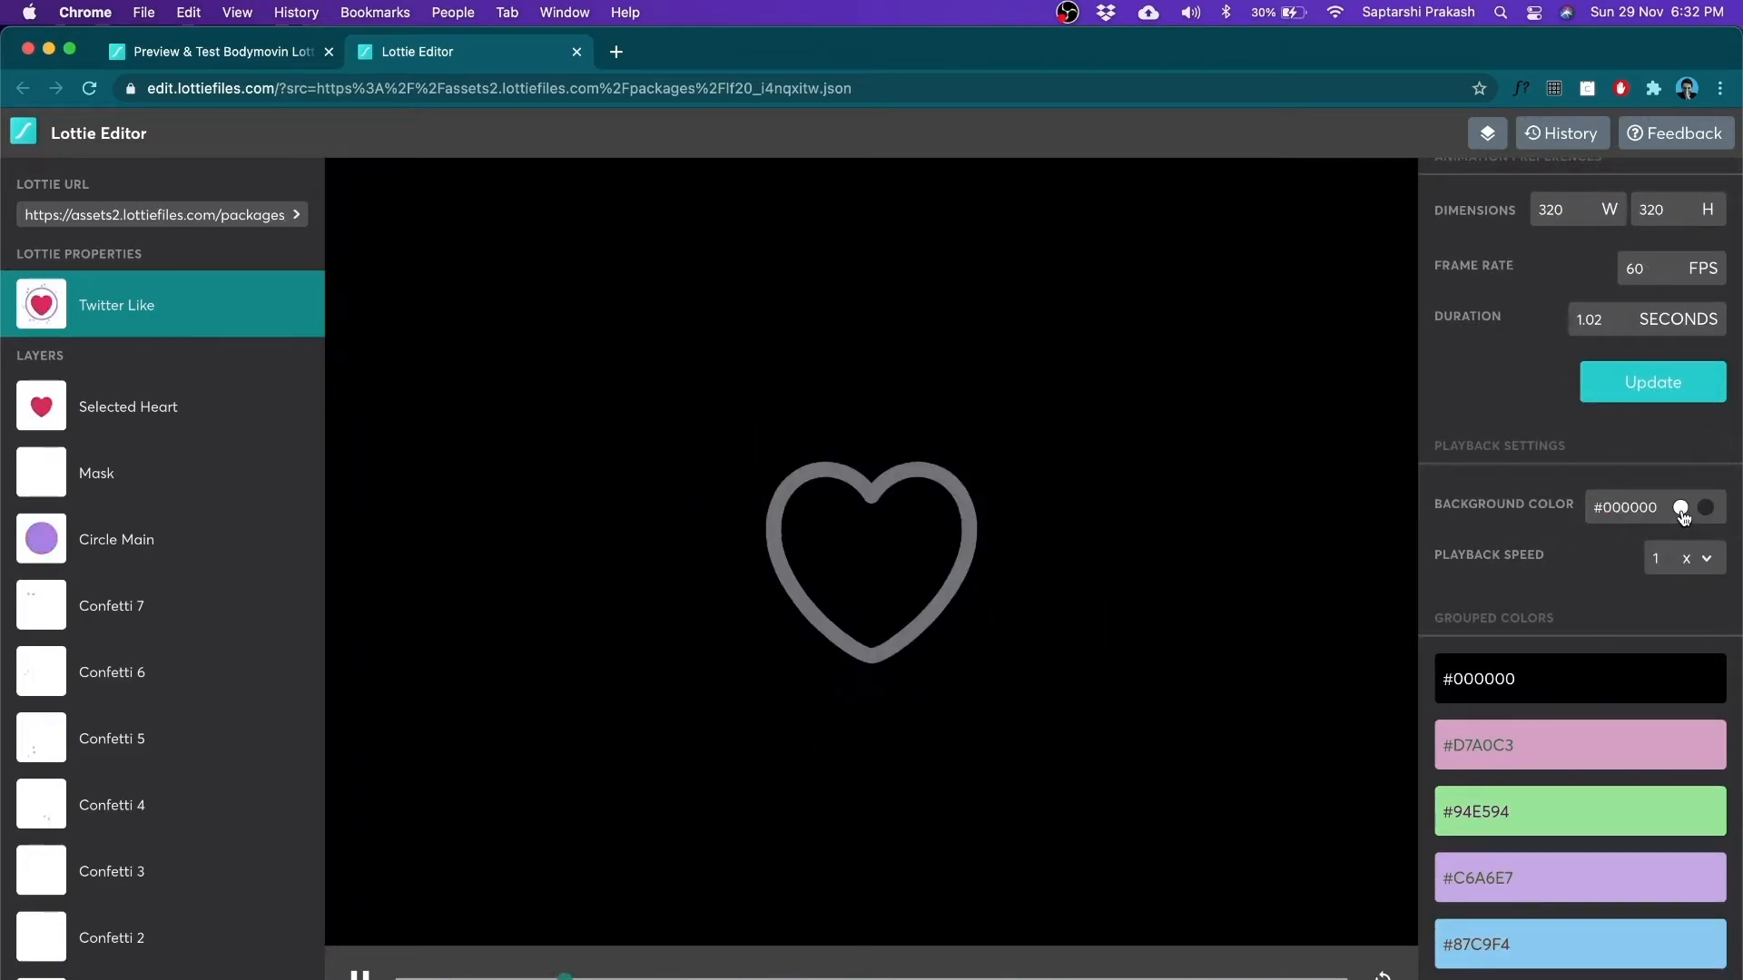
click(1681, 506)
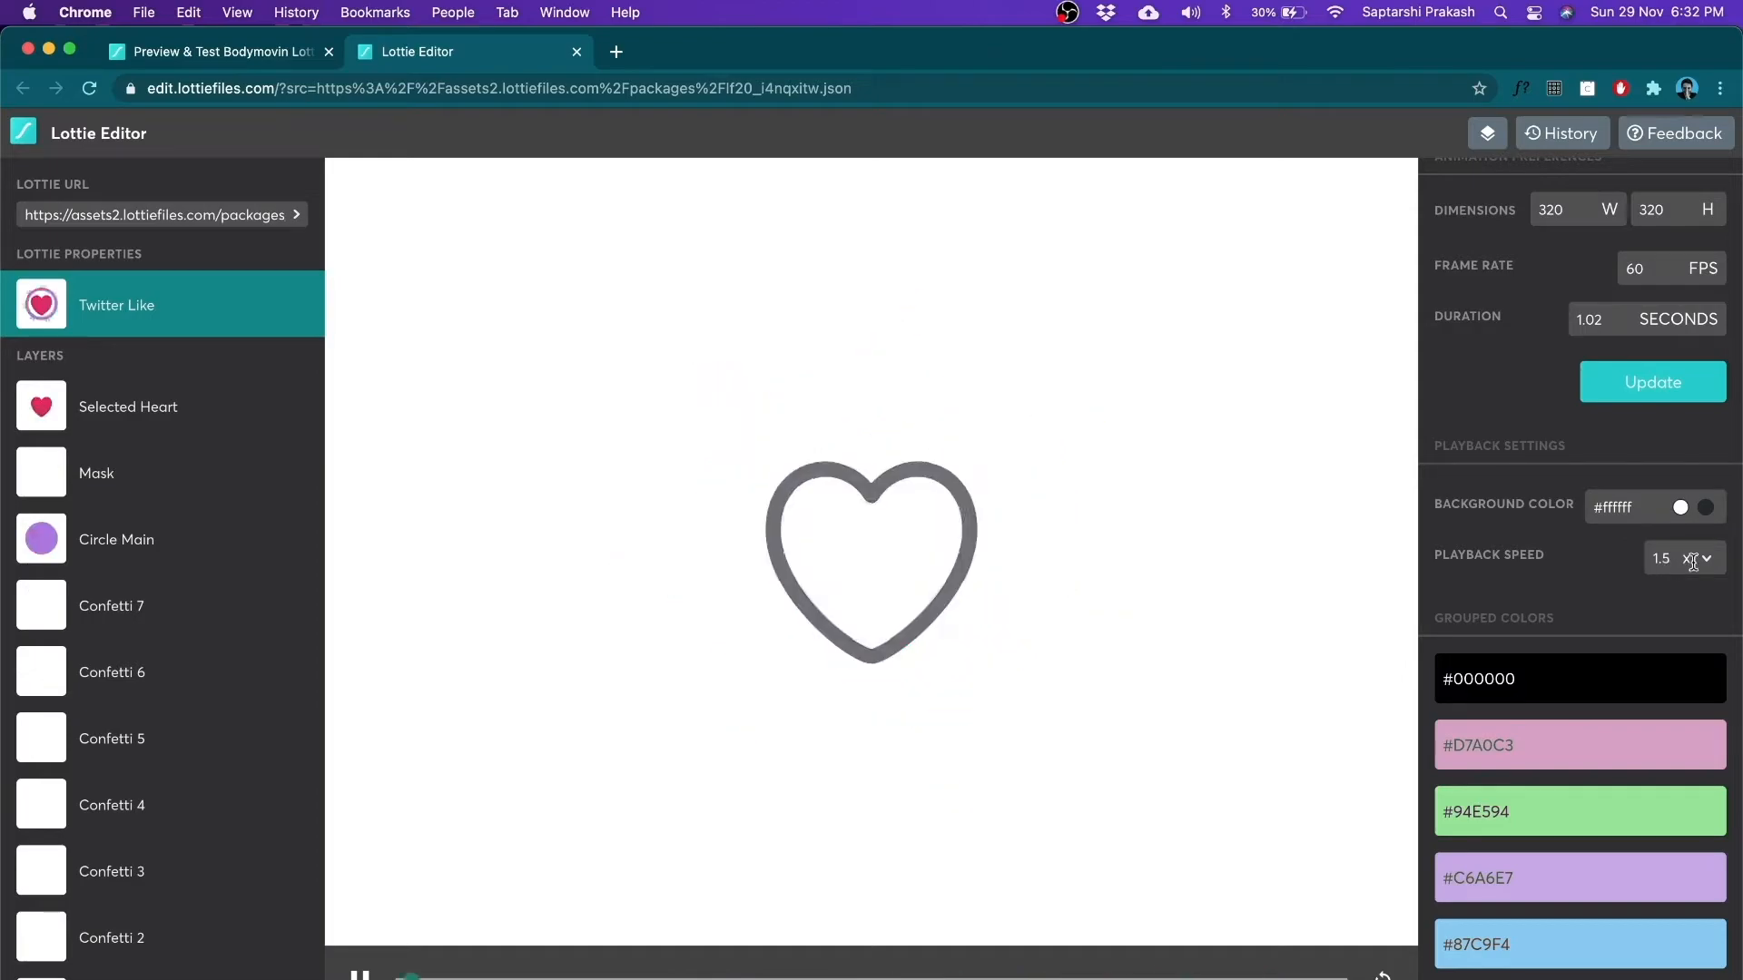
click(1707, 557)
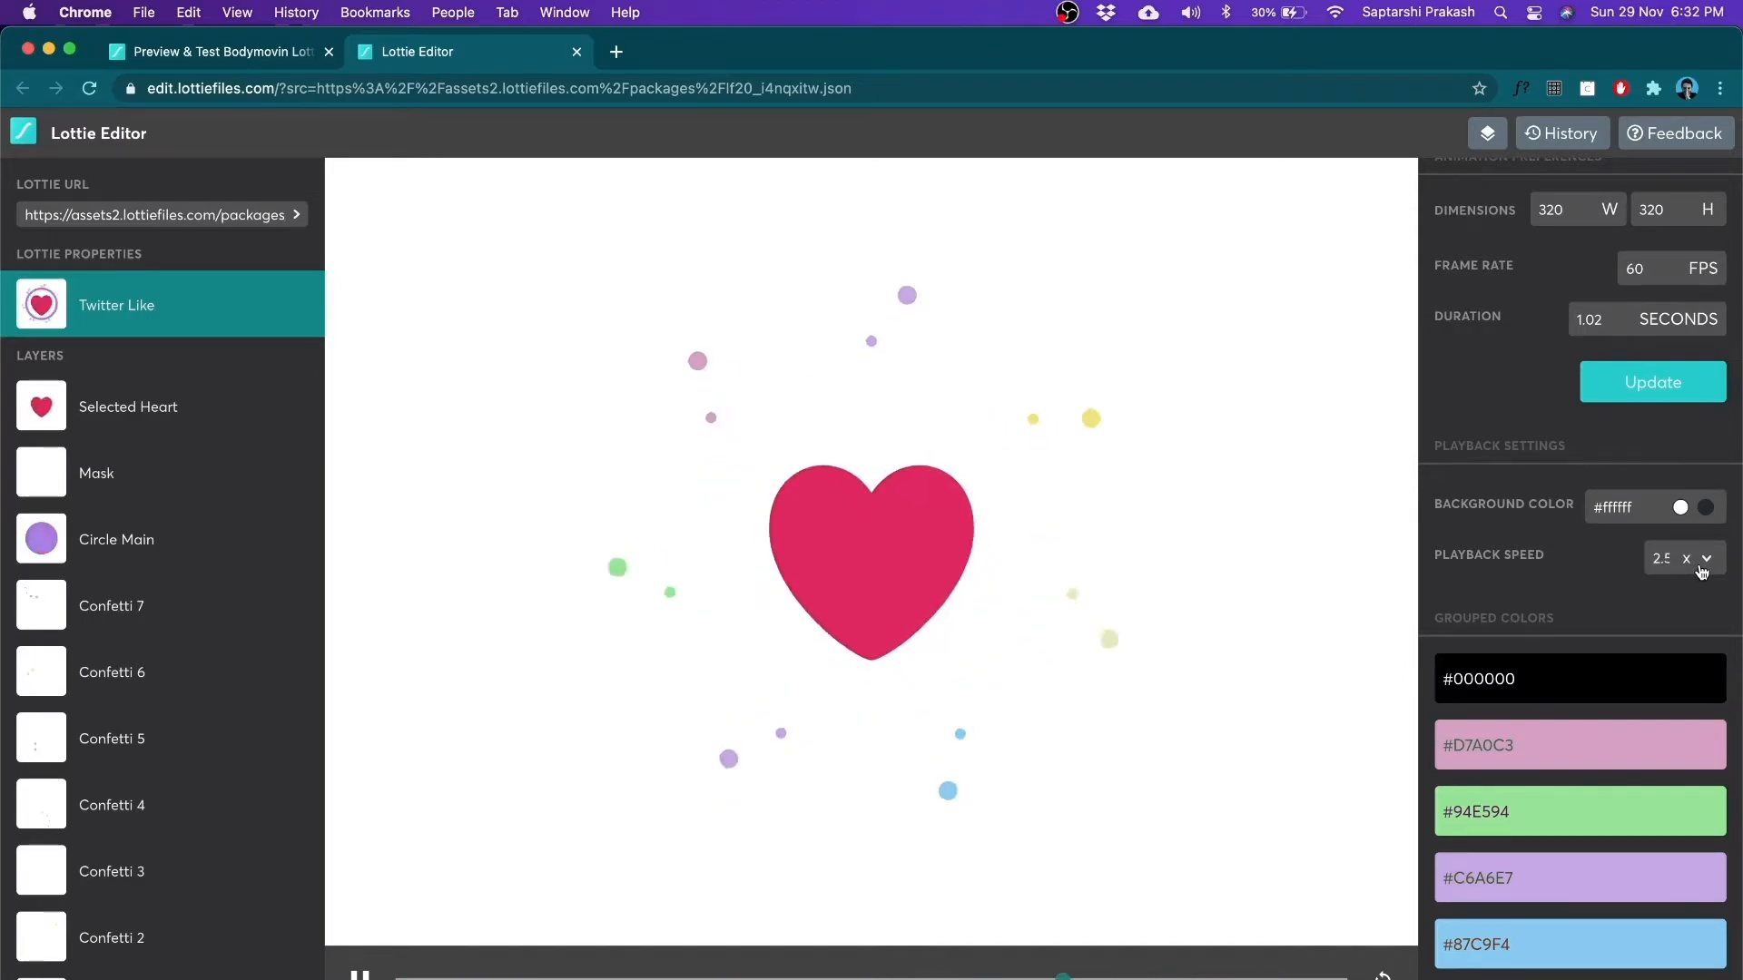
click(1706, 557)
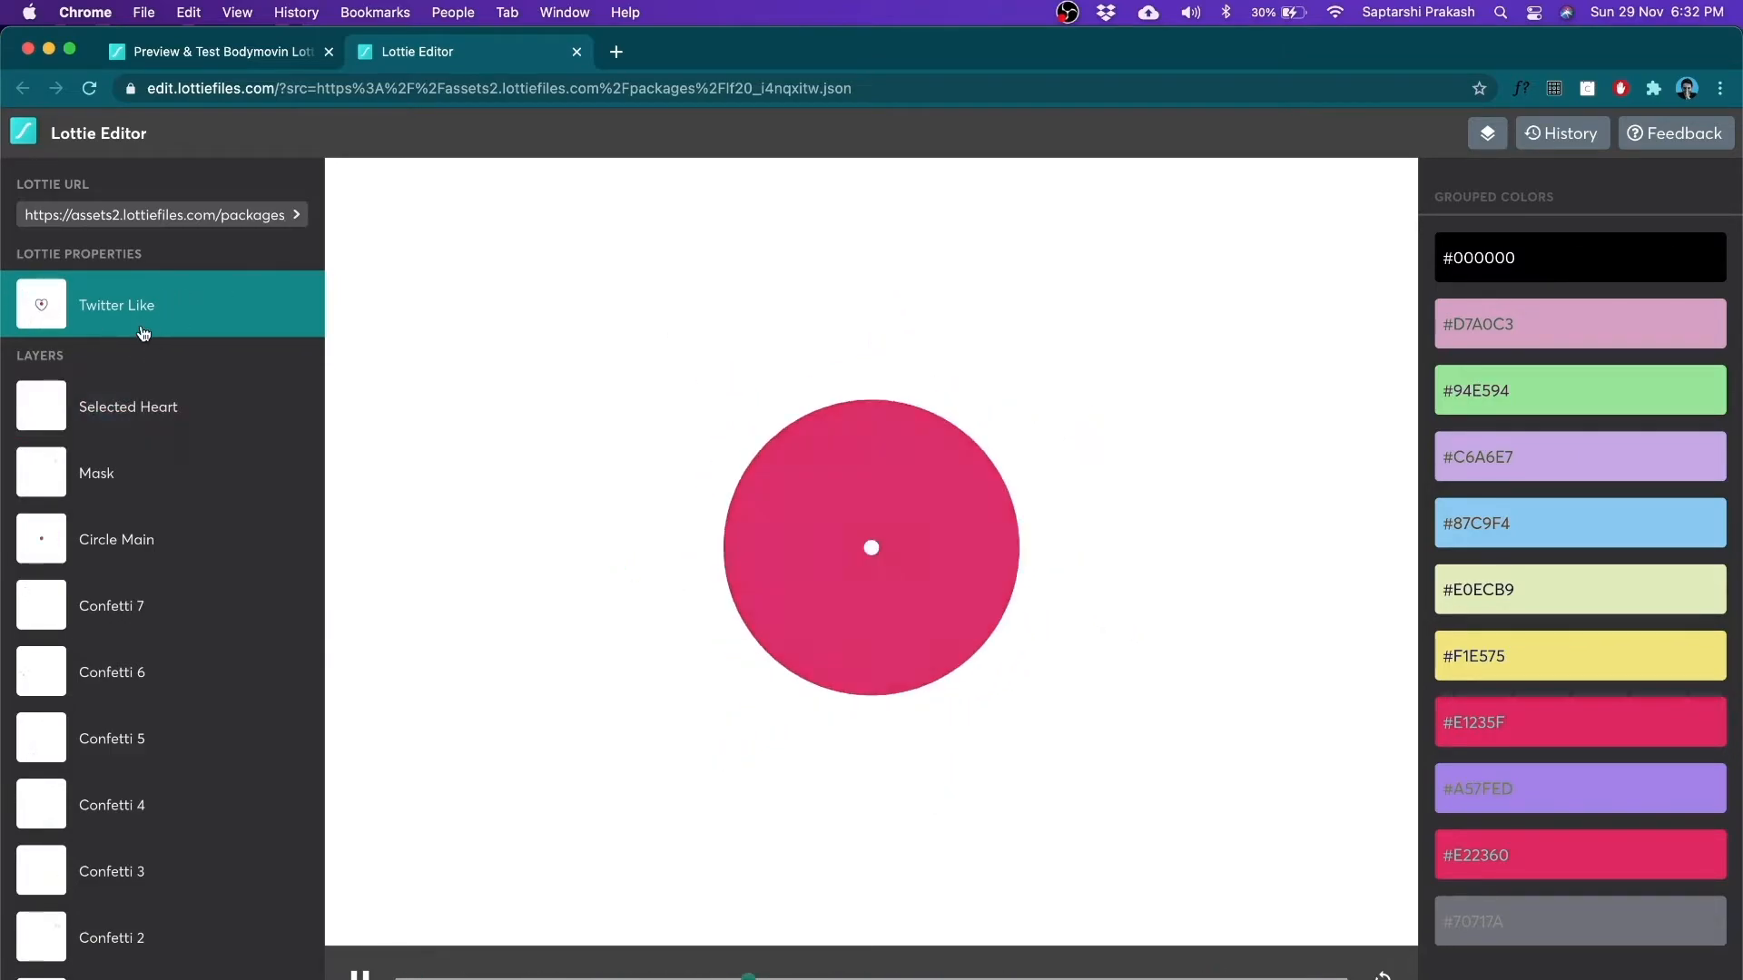
Step through Circle Main, Mask and Selected Heart layers to reveal the pink #E1235F swatch.
click(127, 405)
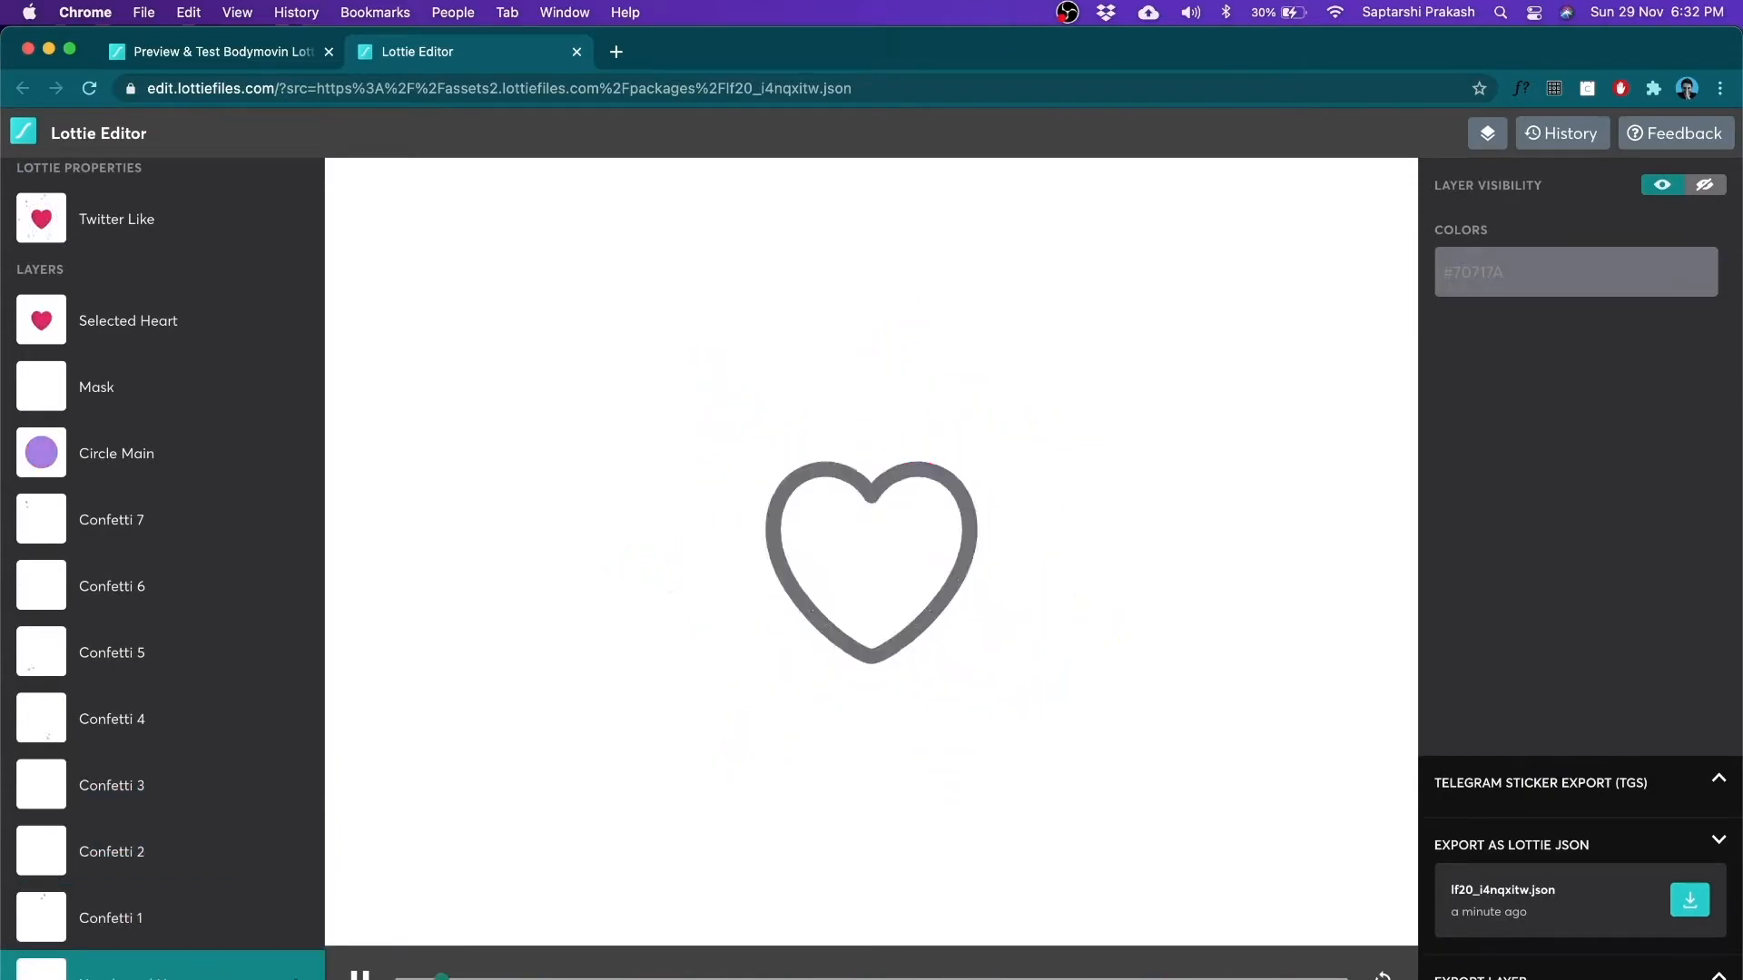
click(145, 652)
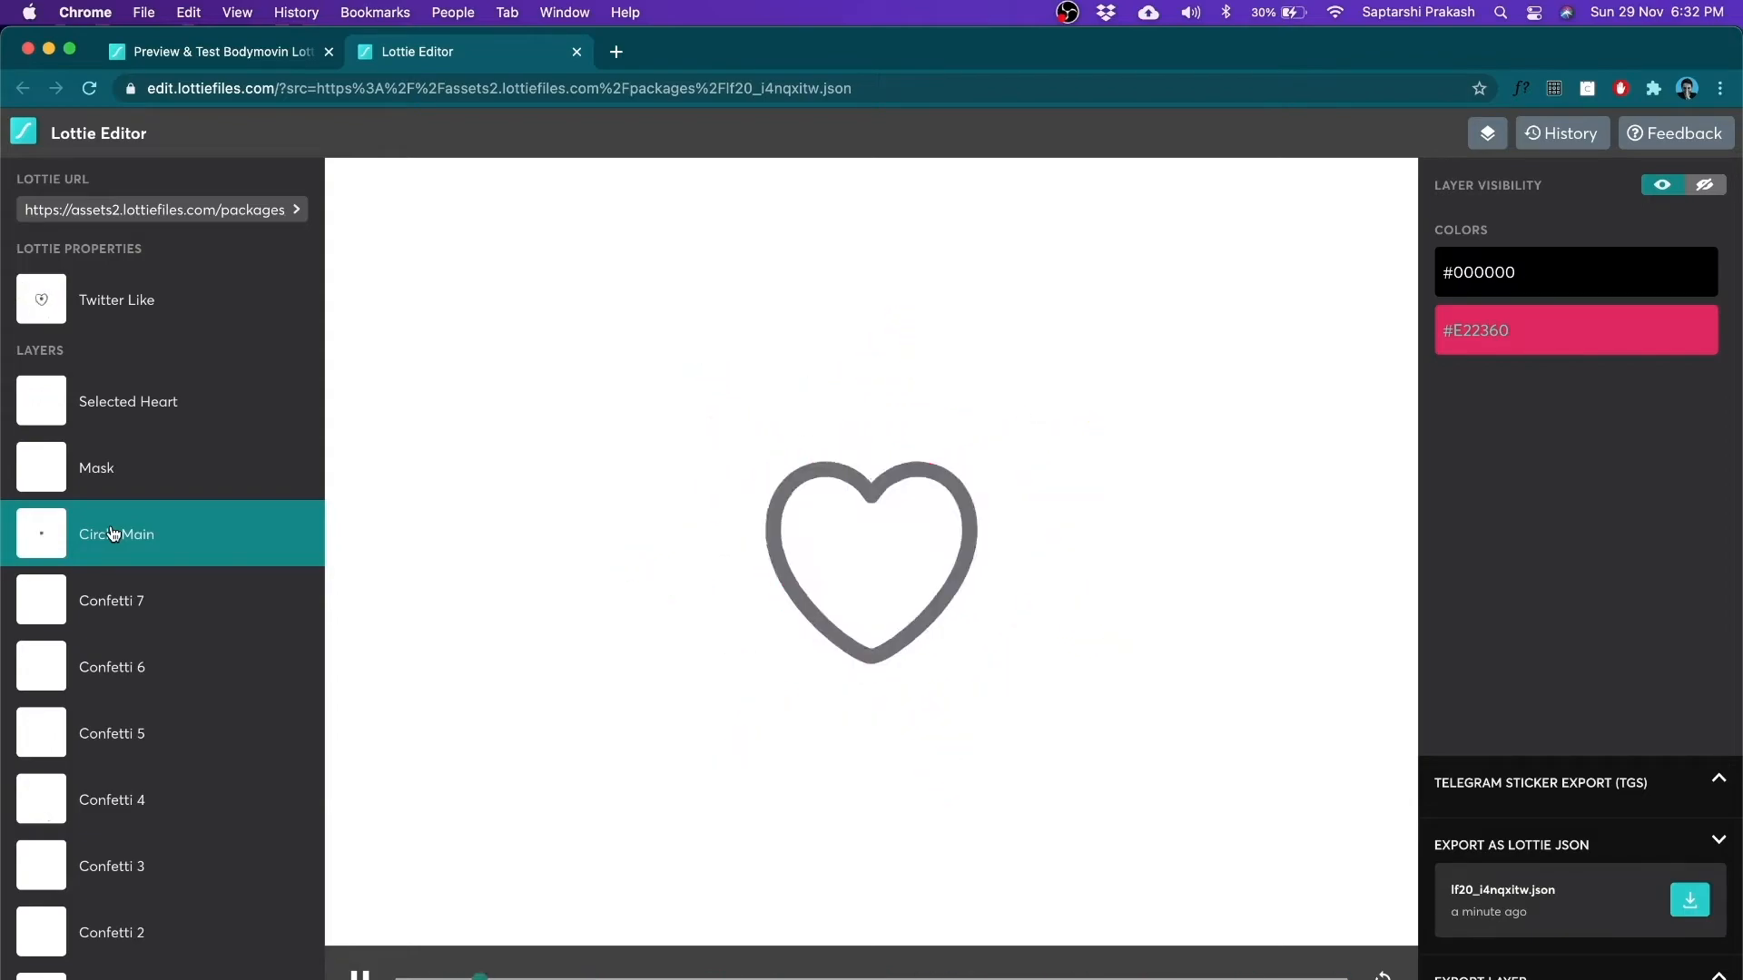
click(97, 466)
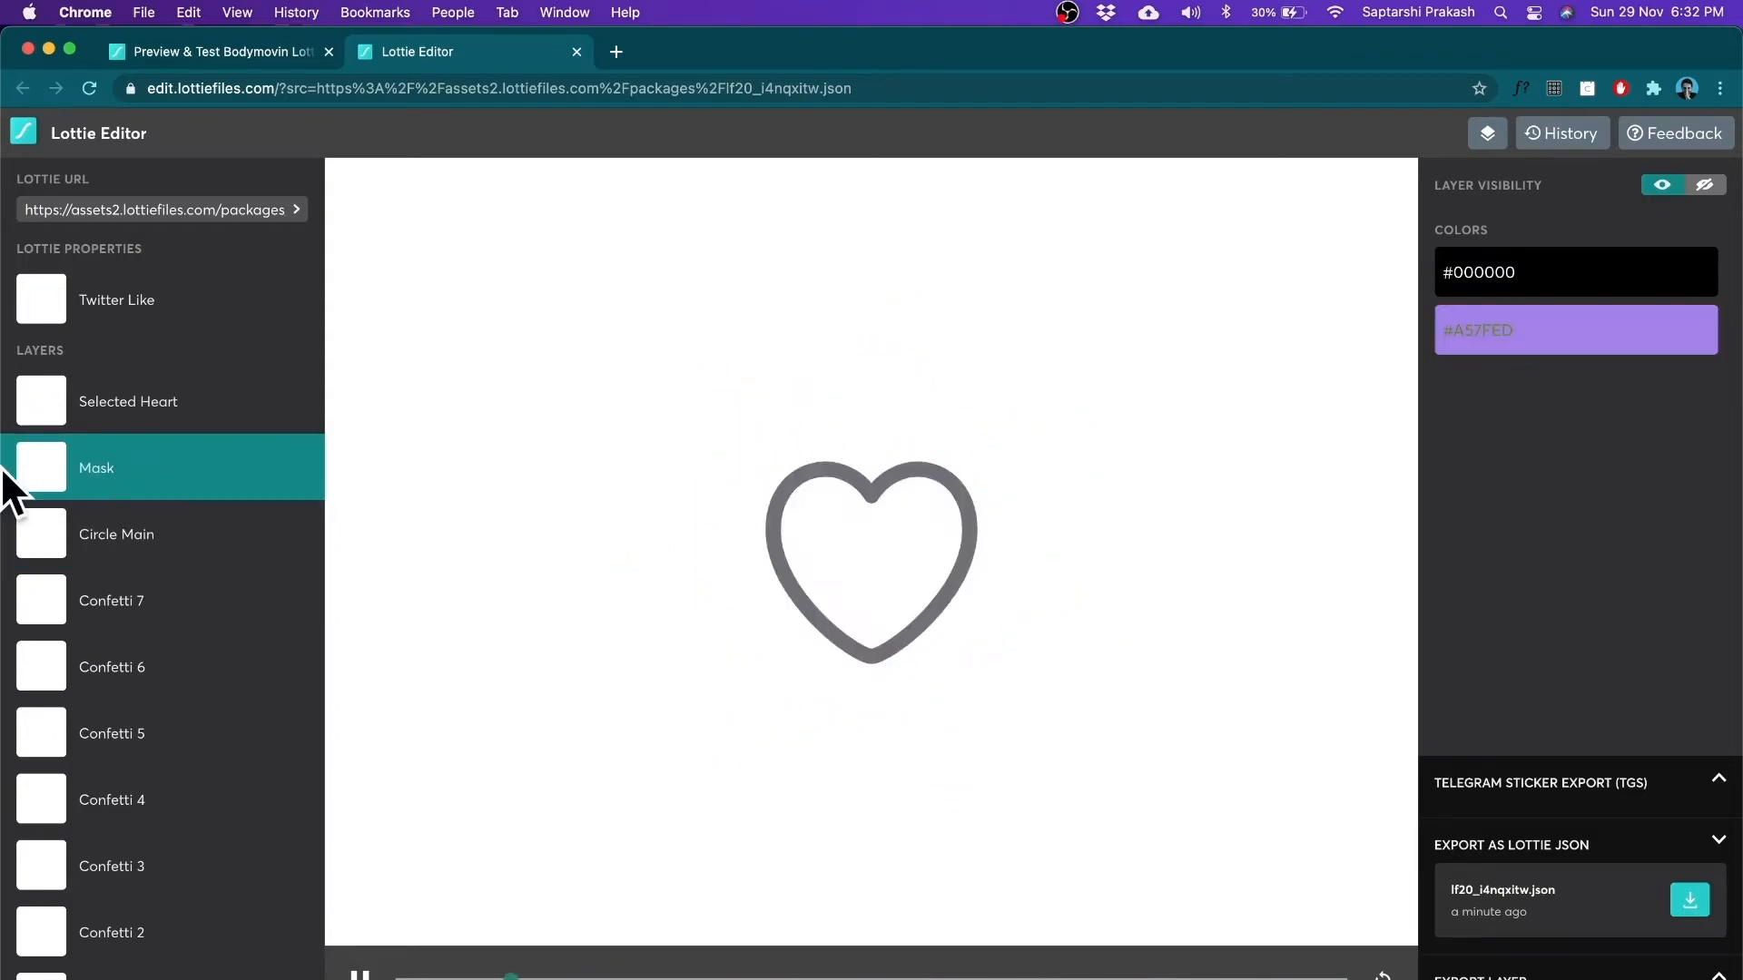
click(127, 401)
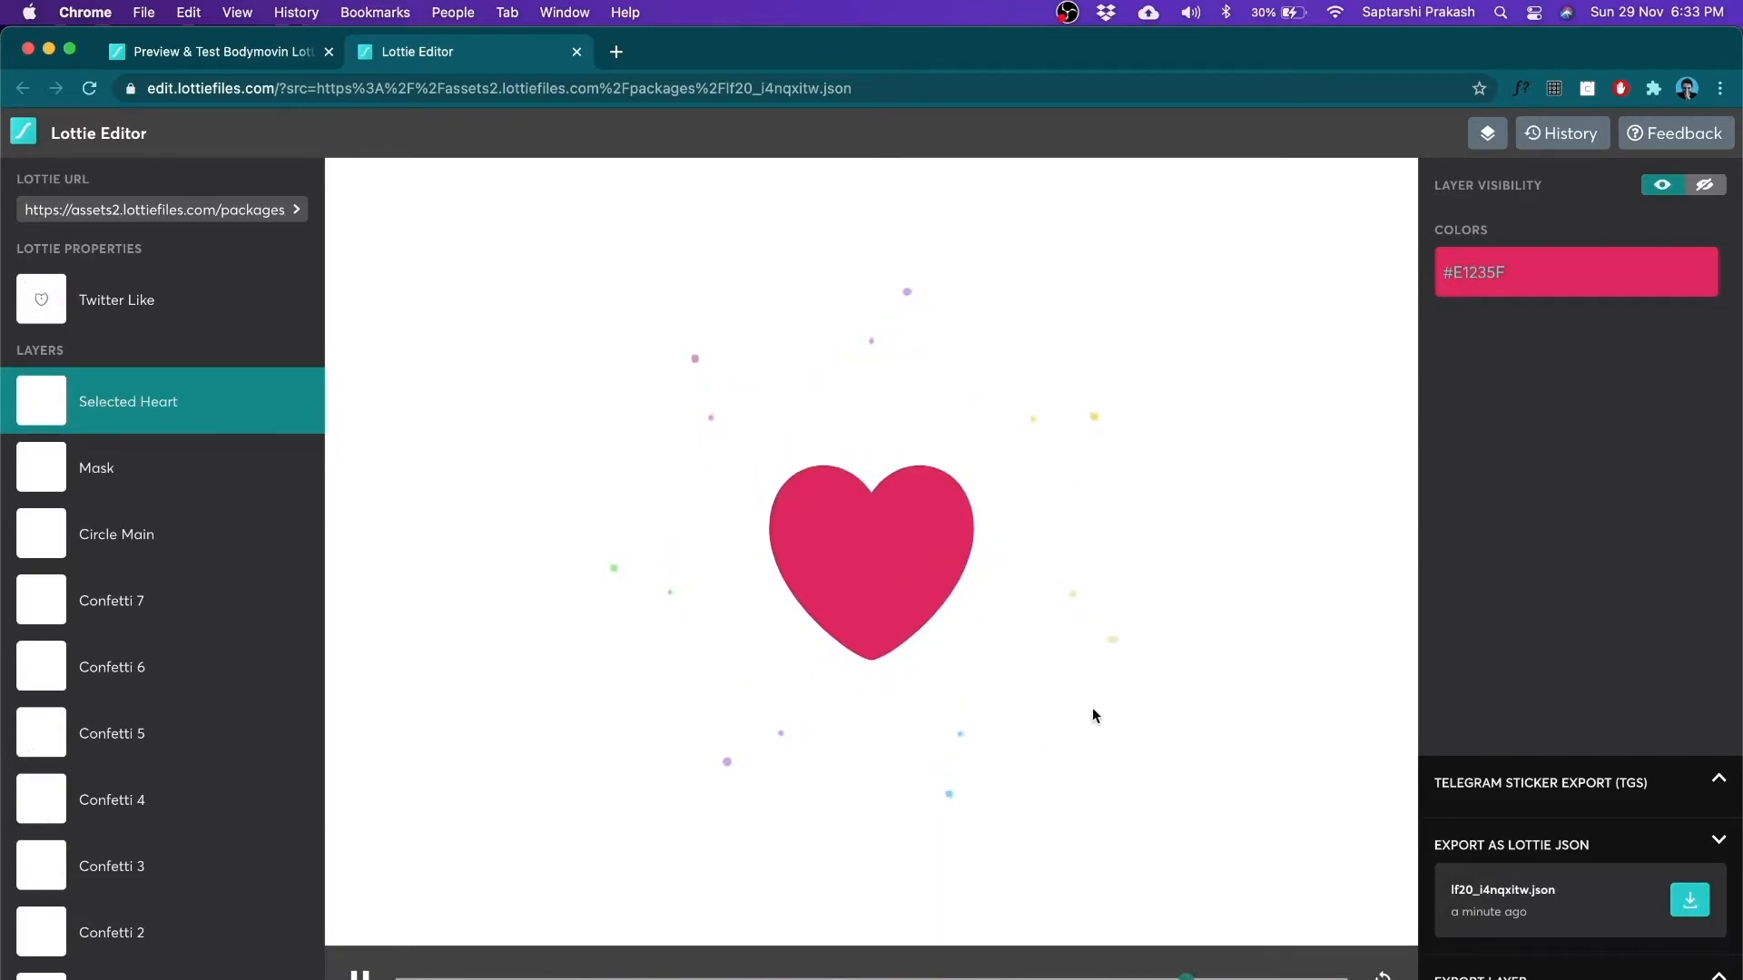
mouse_move(205, 423)
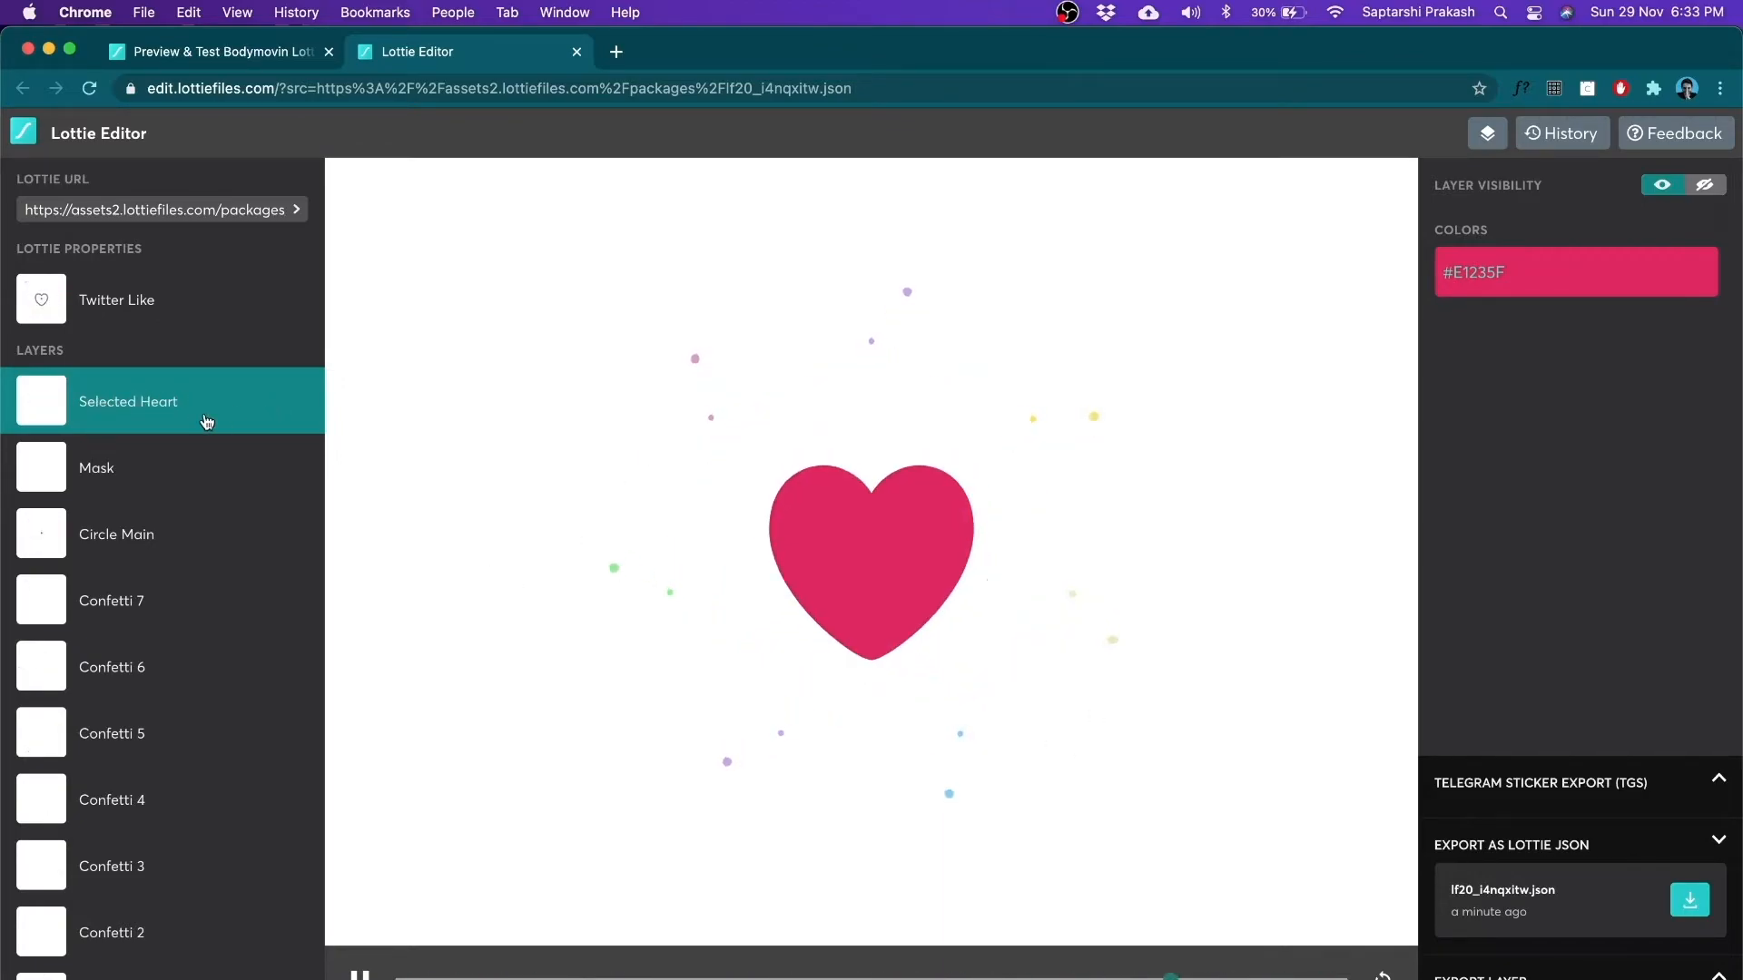
mouse_move(230, 483)
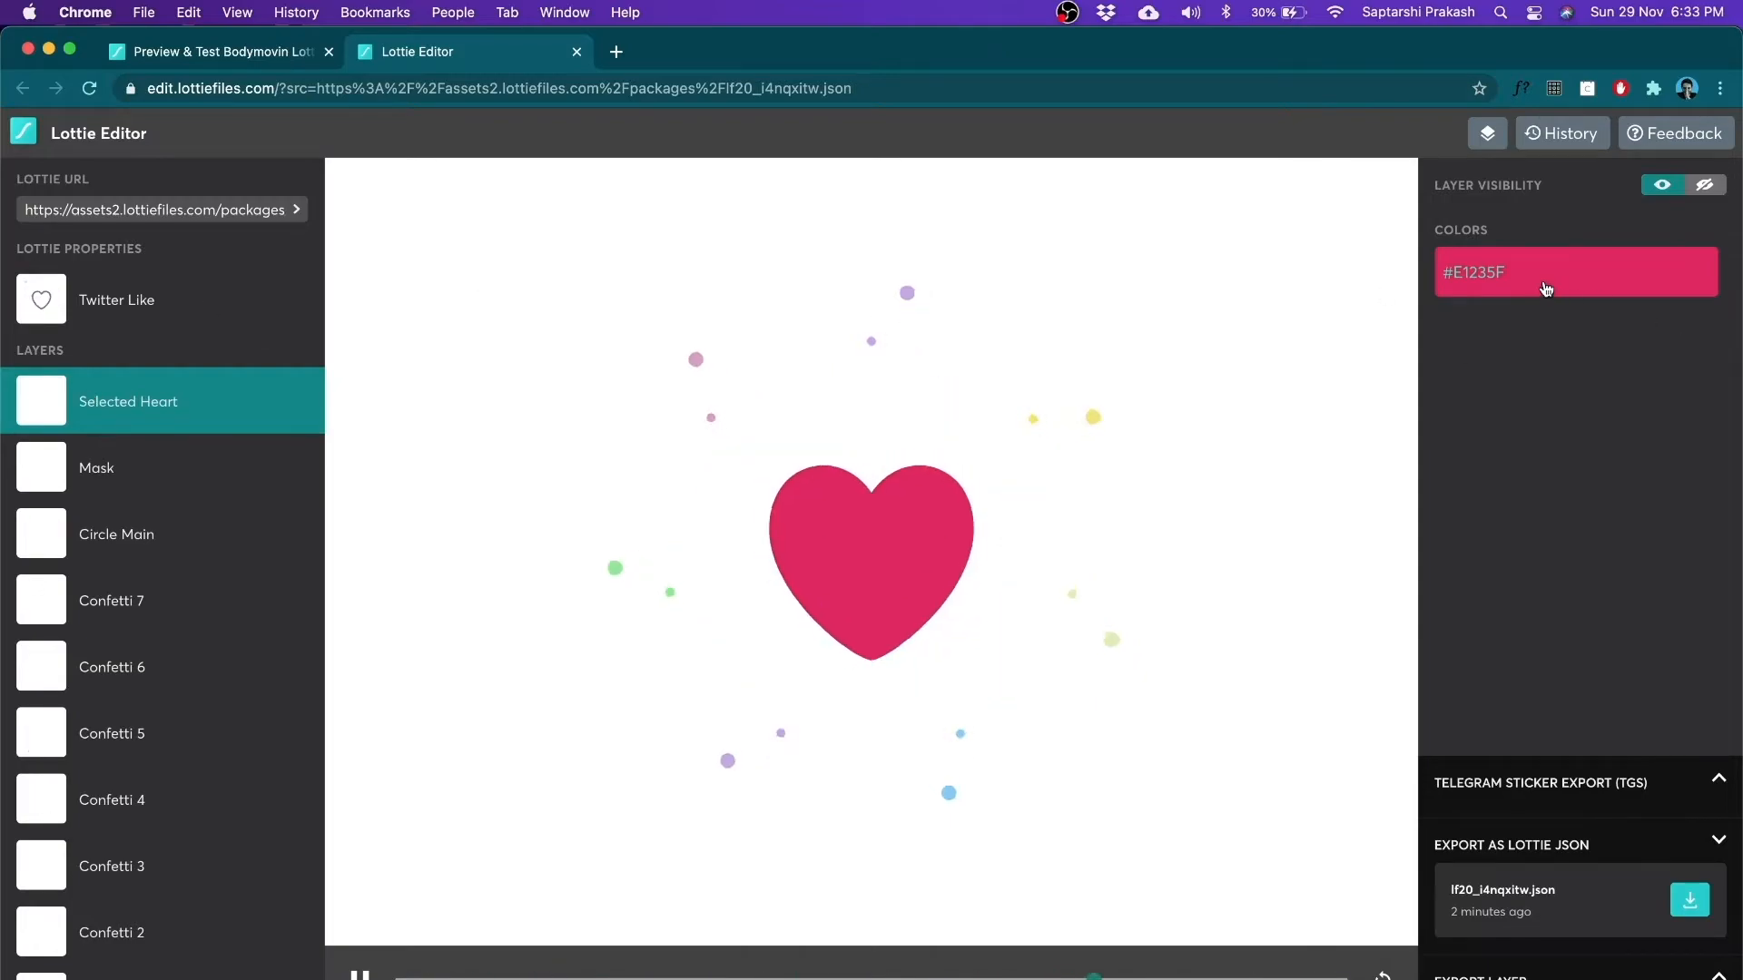
Change the Selected Heart fill from #E1235F to an orange shade and update it.
click(1574, 273)
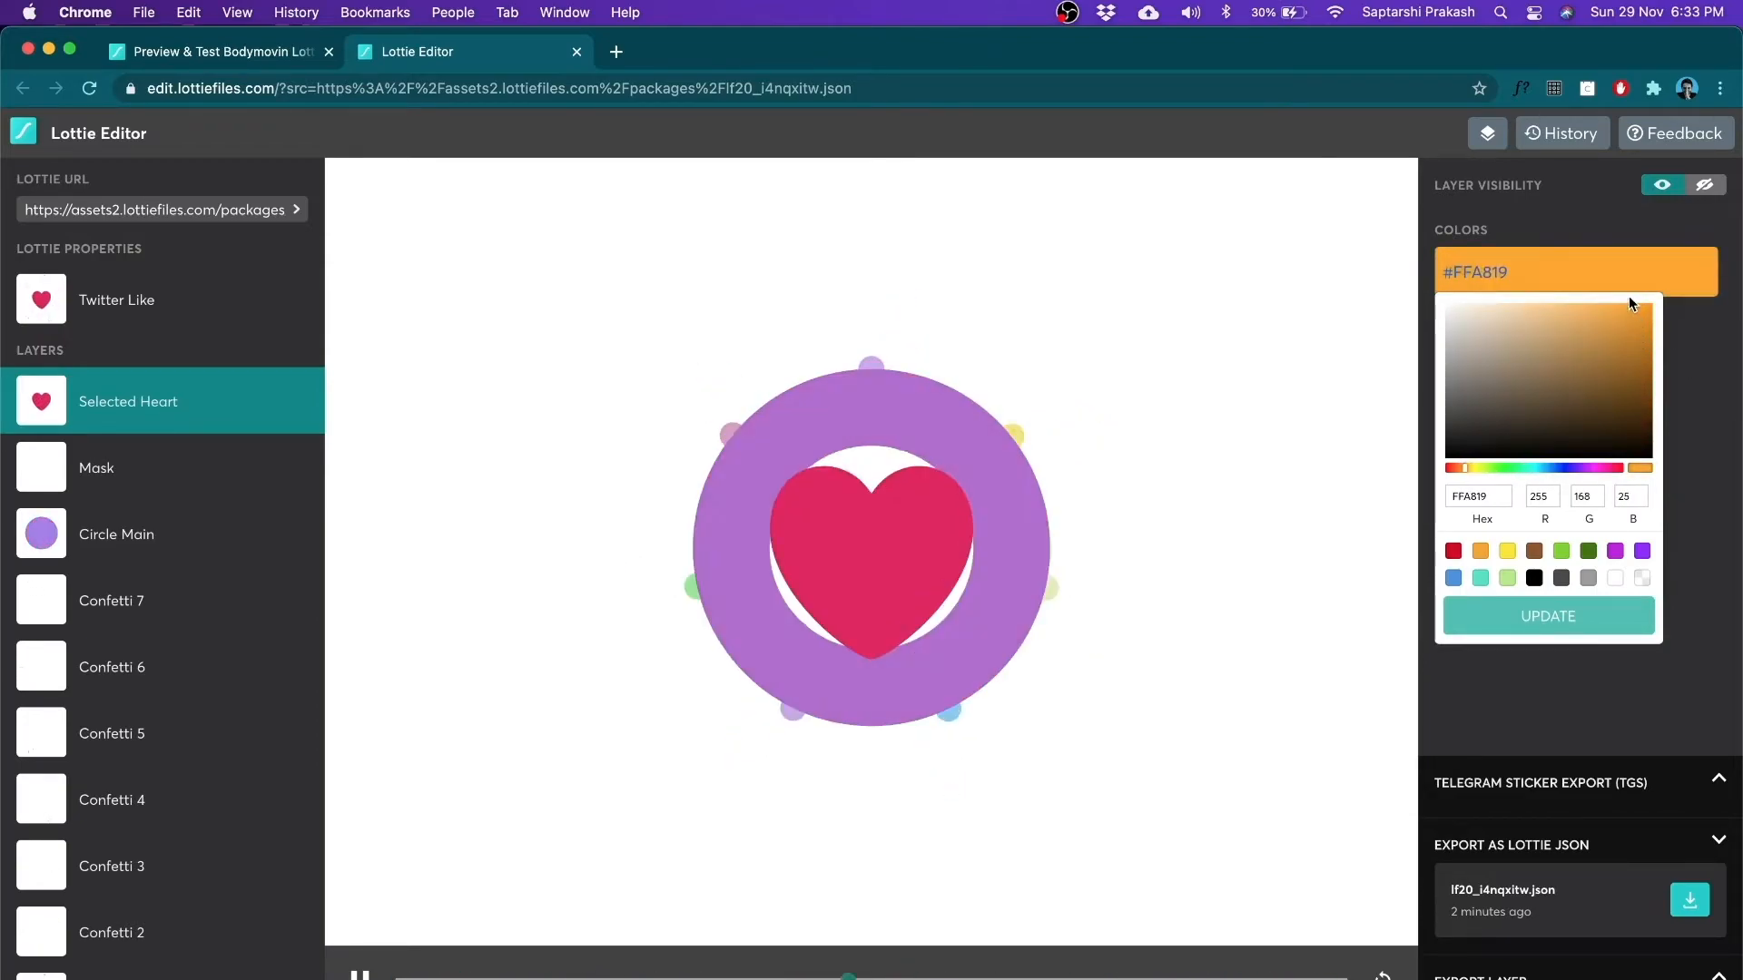
click(1547, 616)
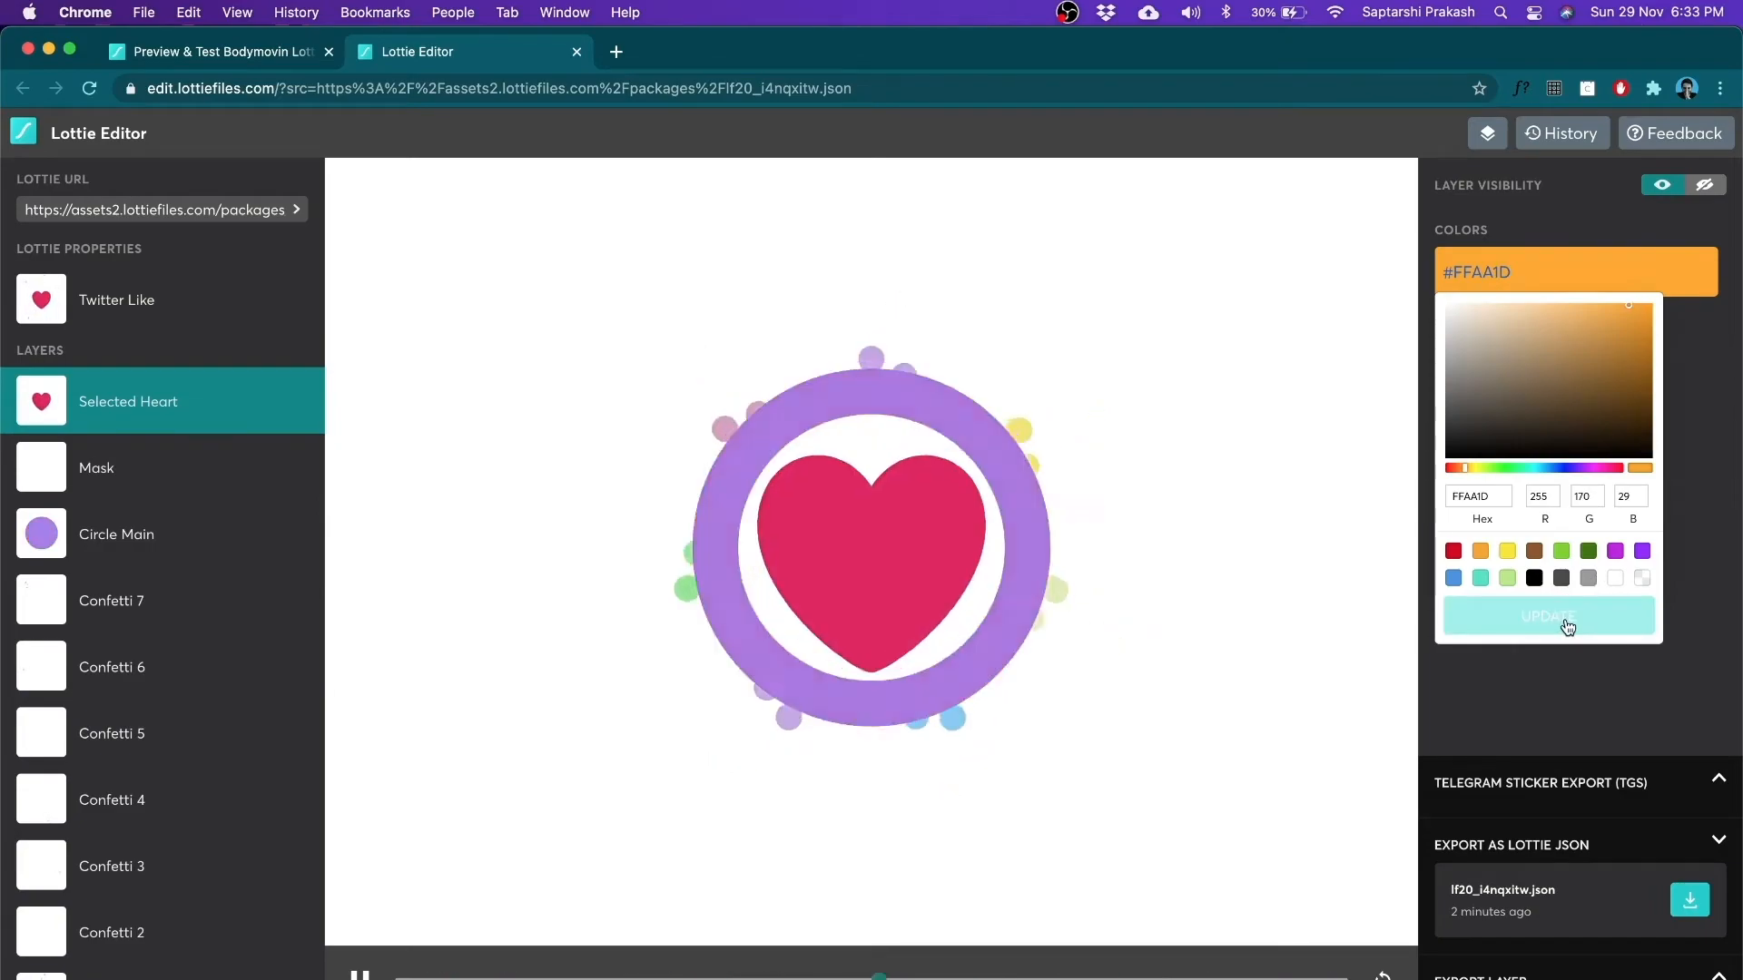
click(1547, 616)
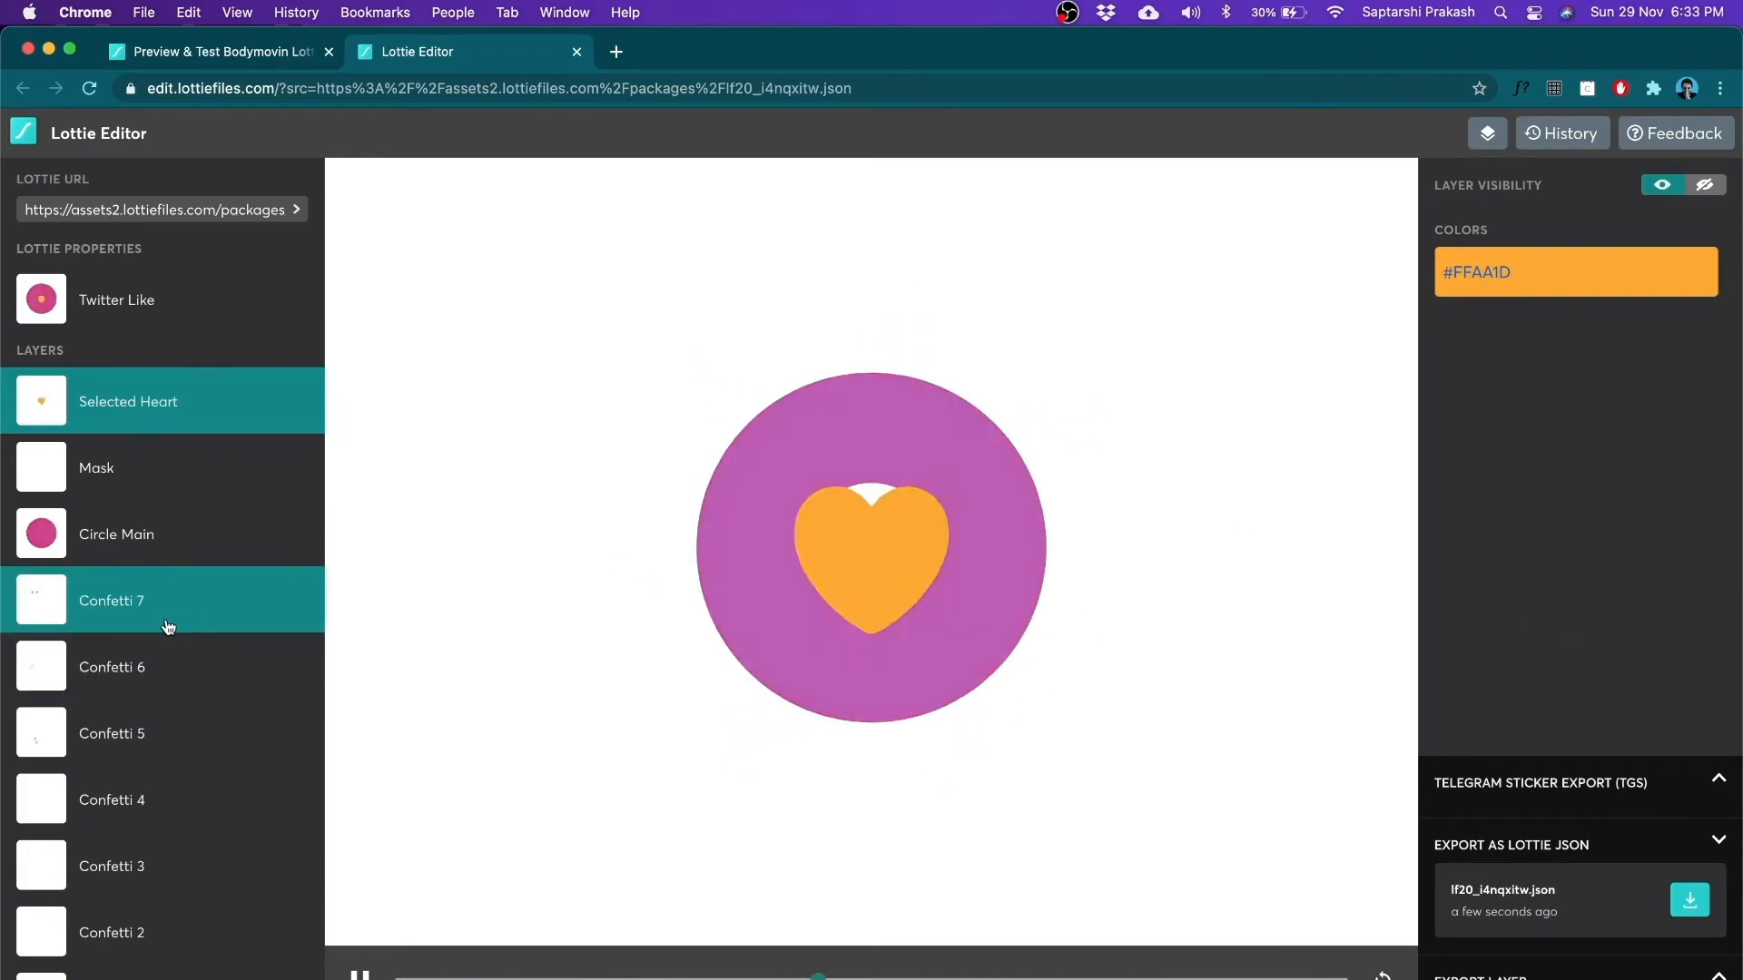
Check the confetti layers' colours and download the edited animation as Lottie JSON.
click(110, 661)
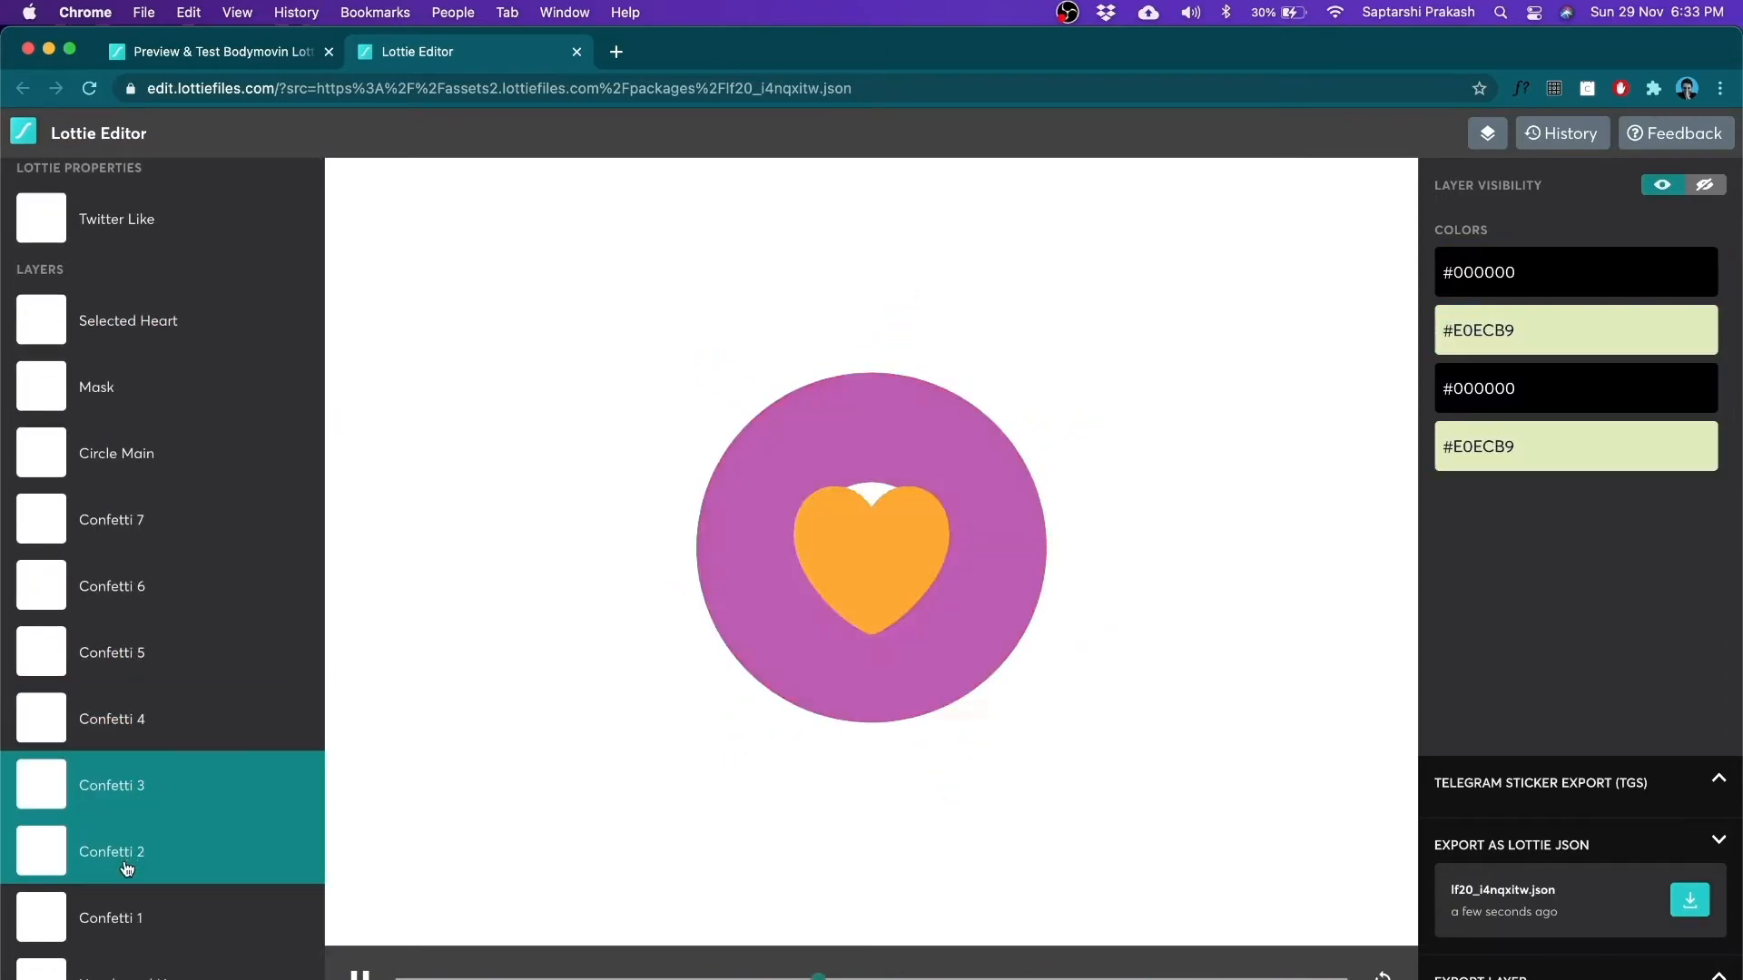
click(164, 520)
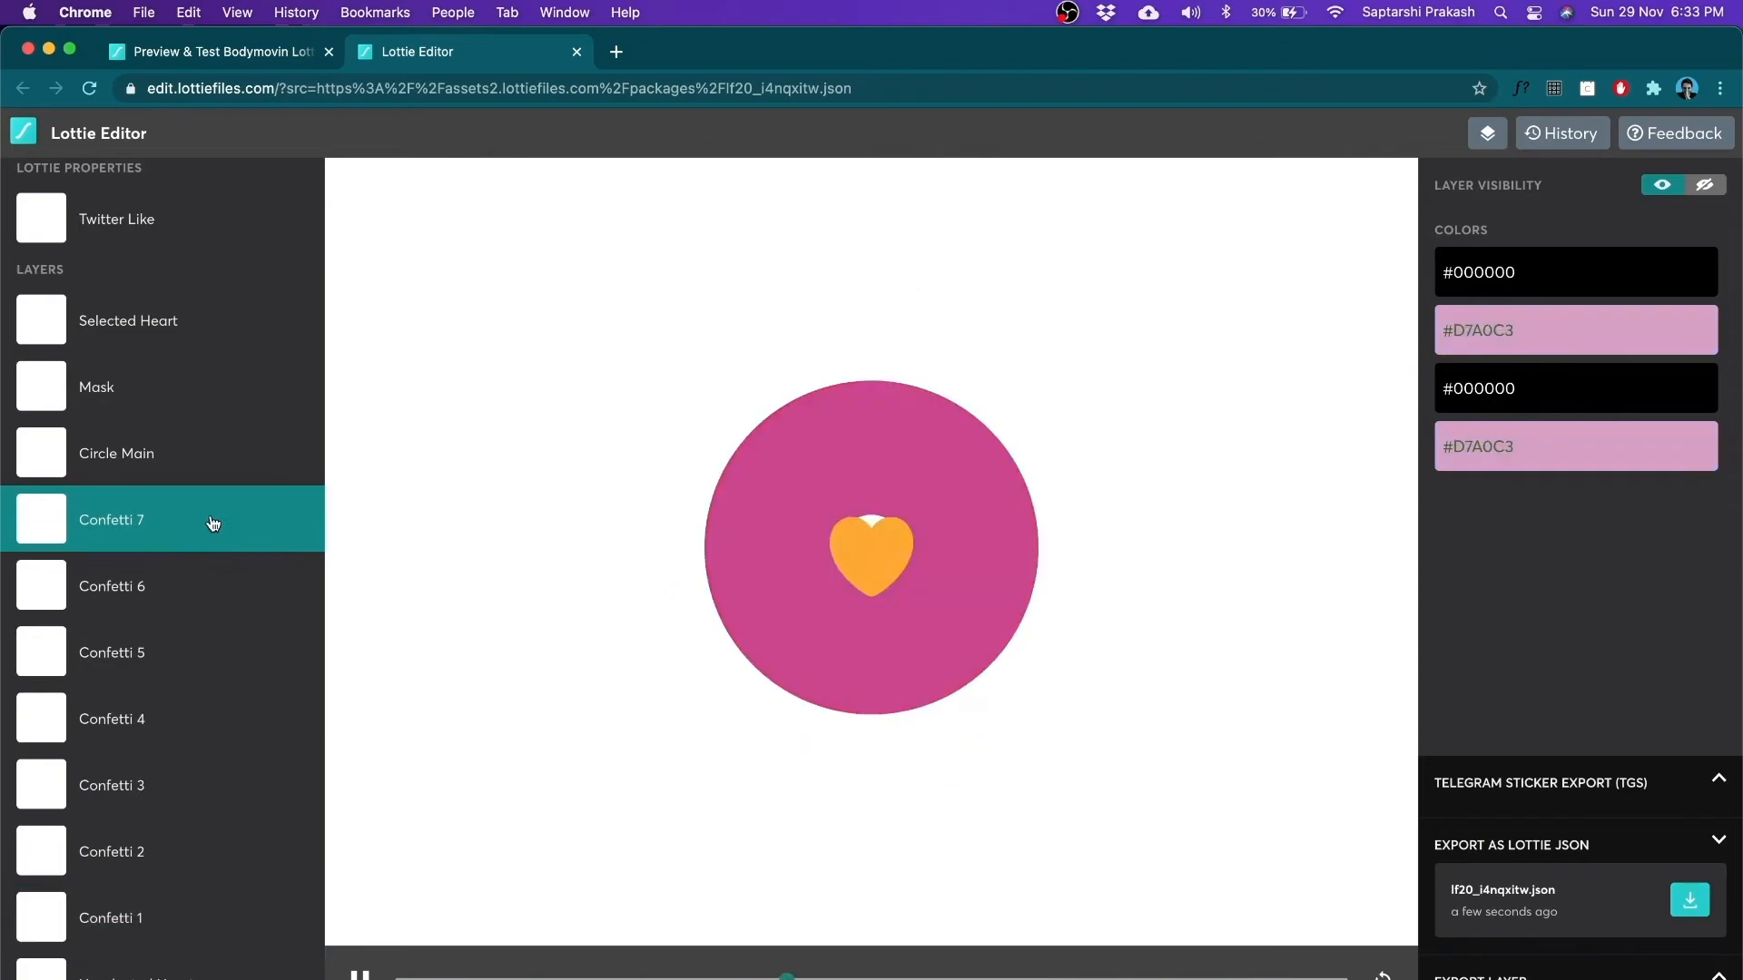
click(1688, 901)
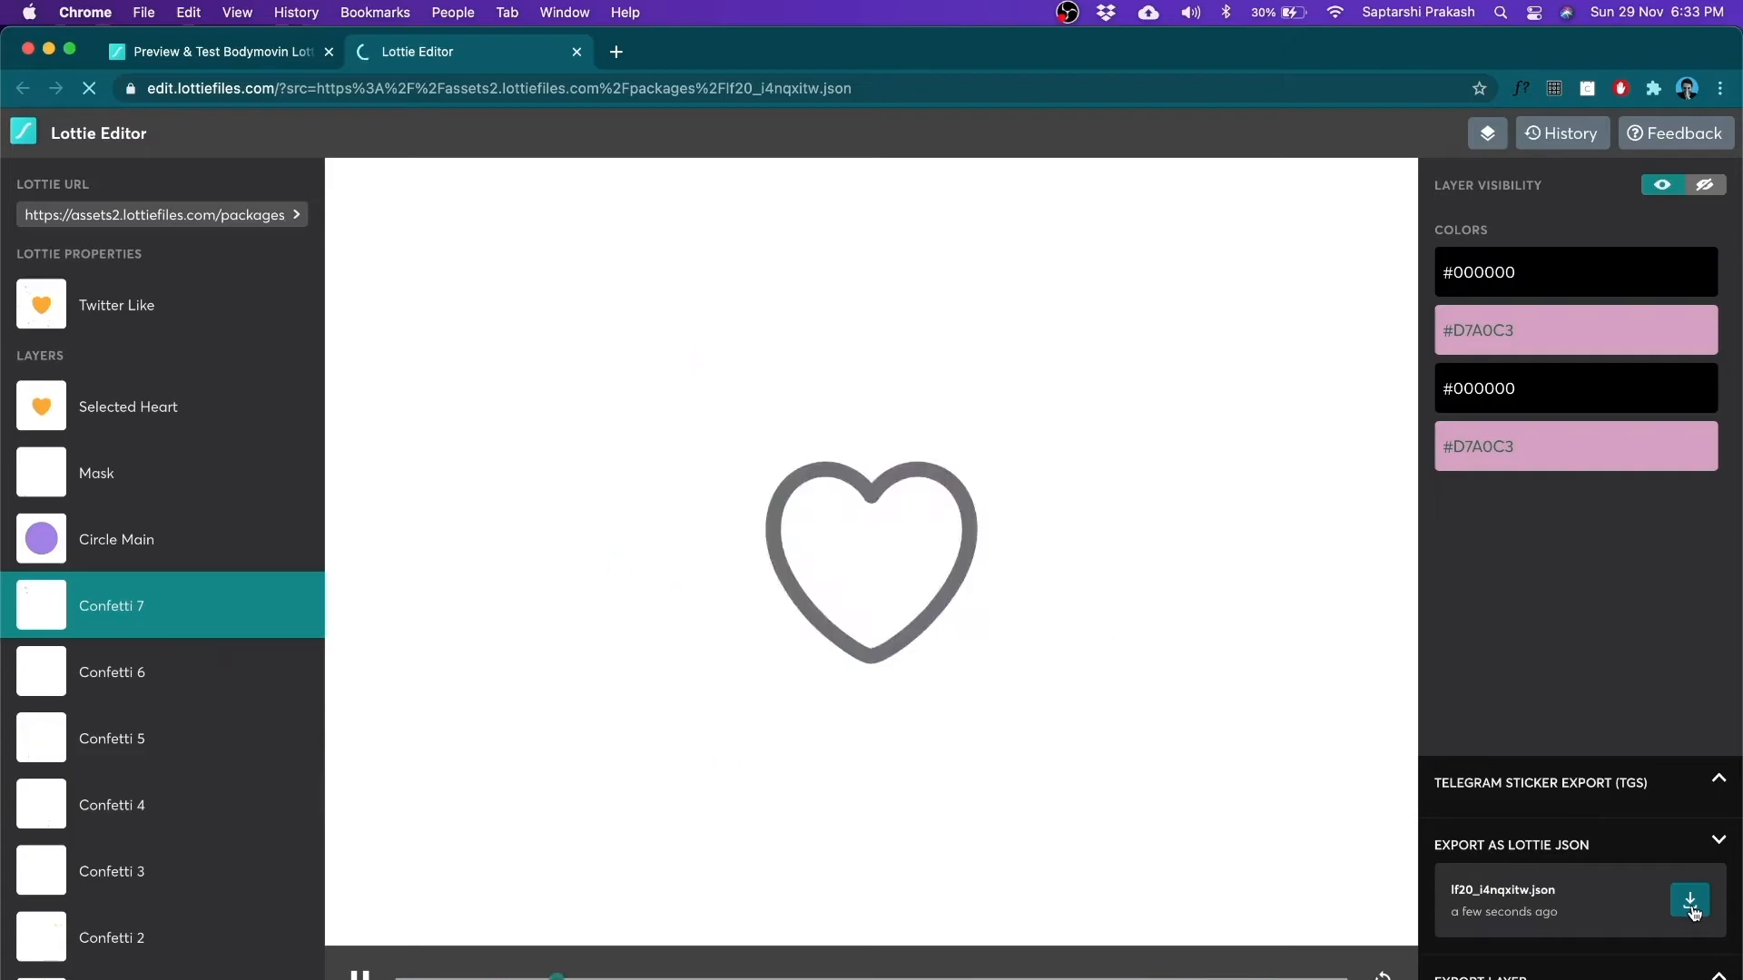
click(1690, 901)
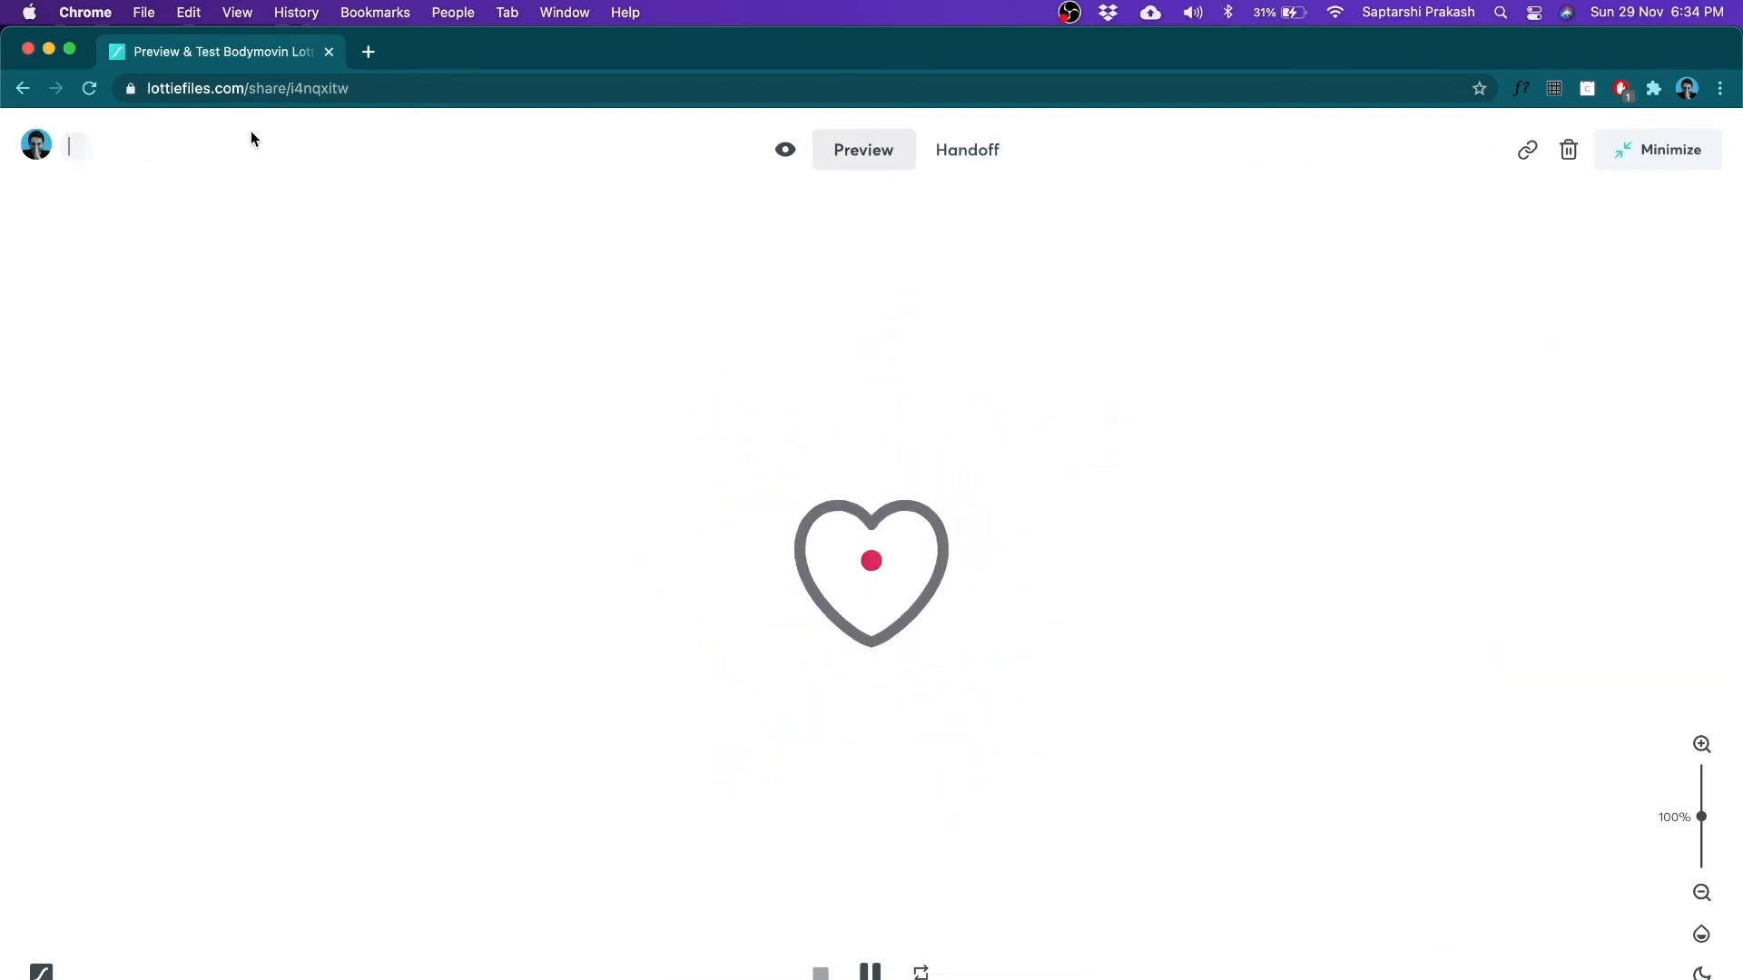
Name the animation Twitter Like, copy its Private Link and turn off Enable Handoff.
text(Twitter Like)
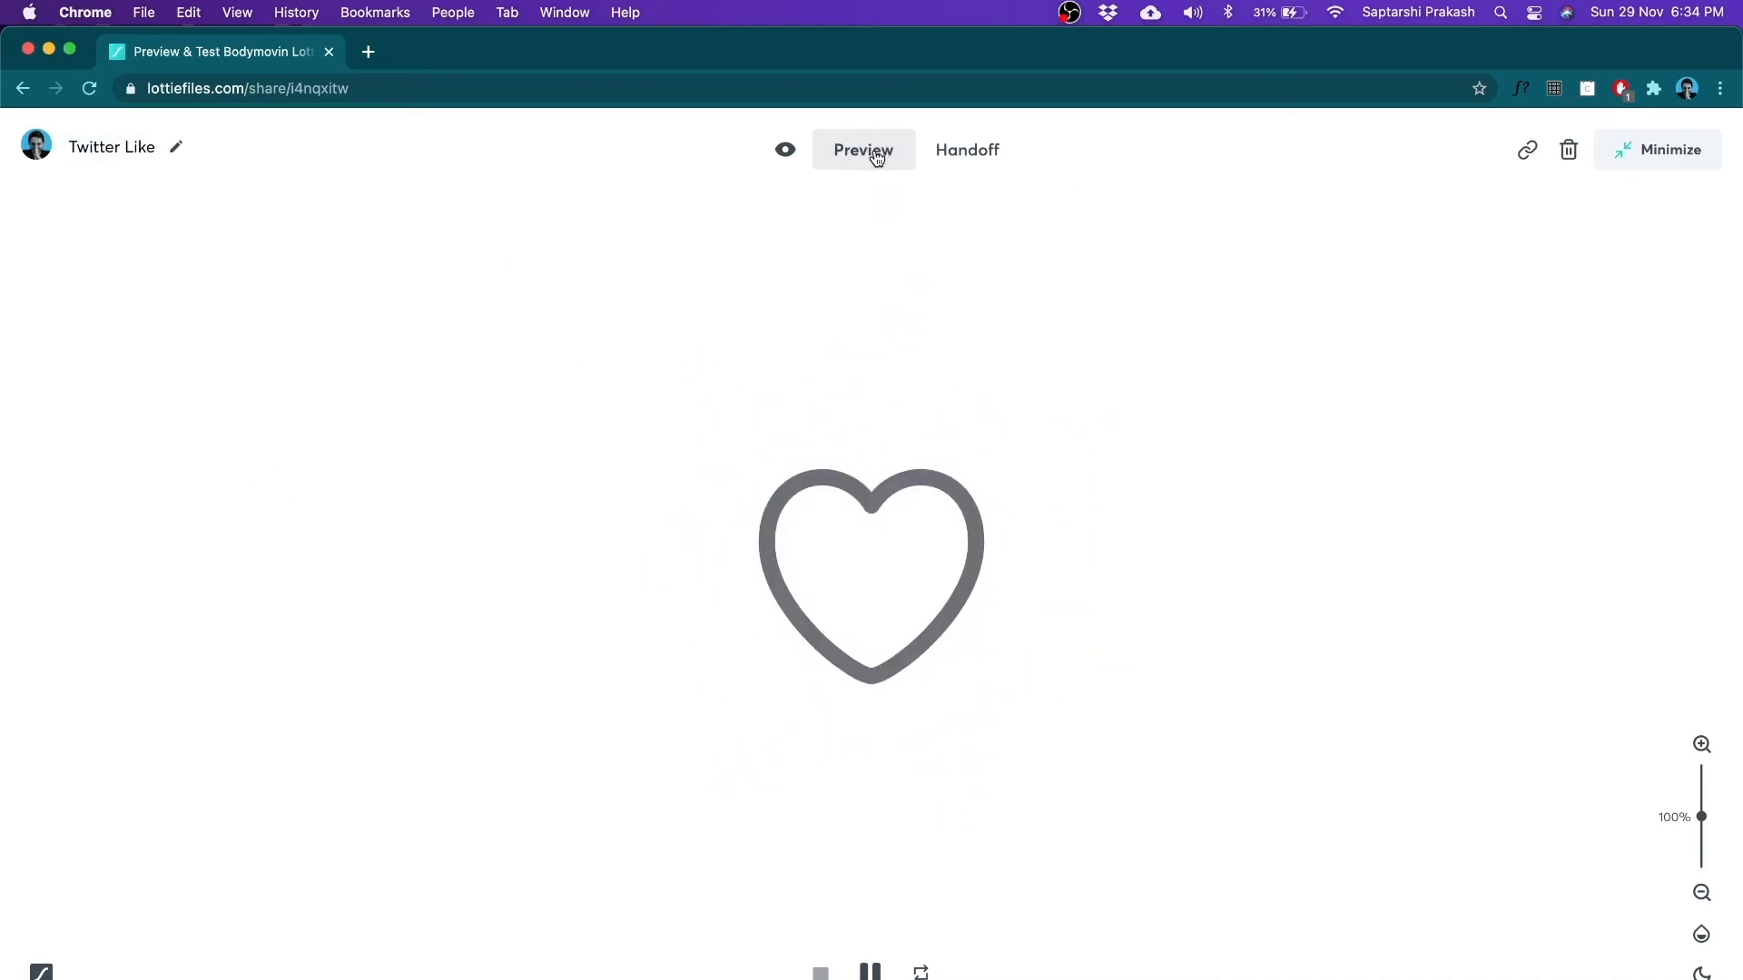
click(965, 149)
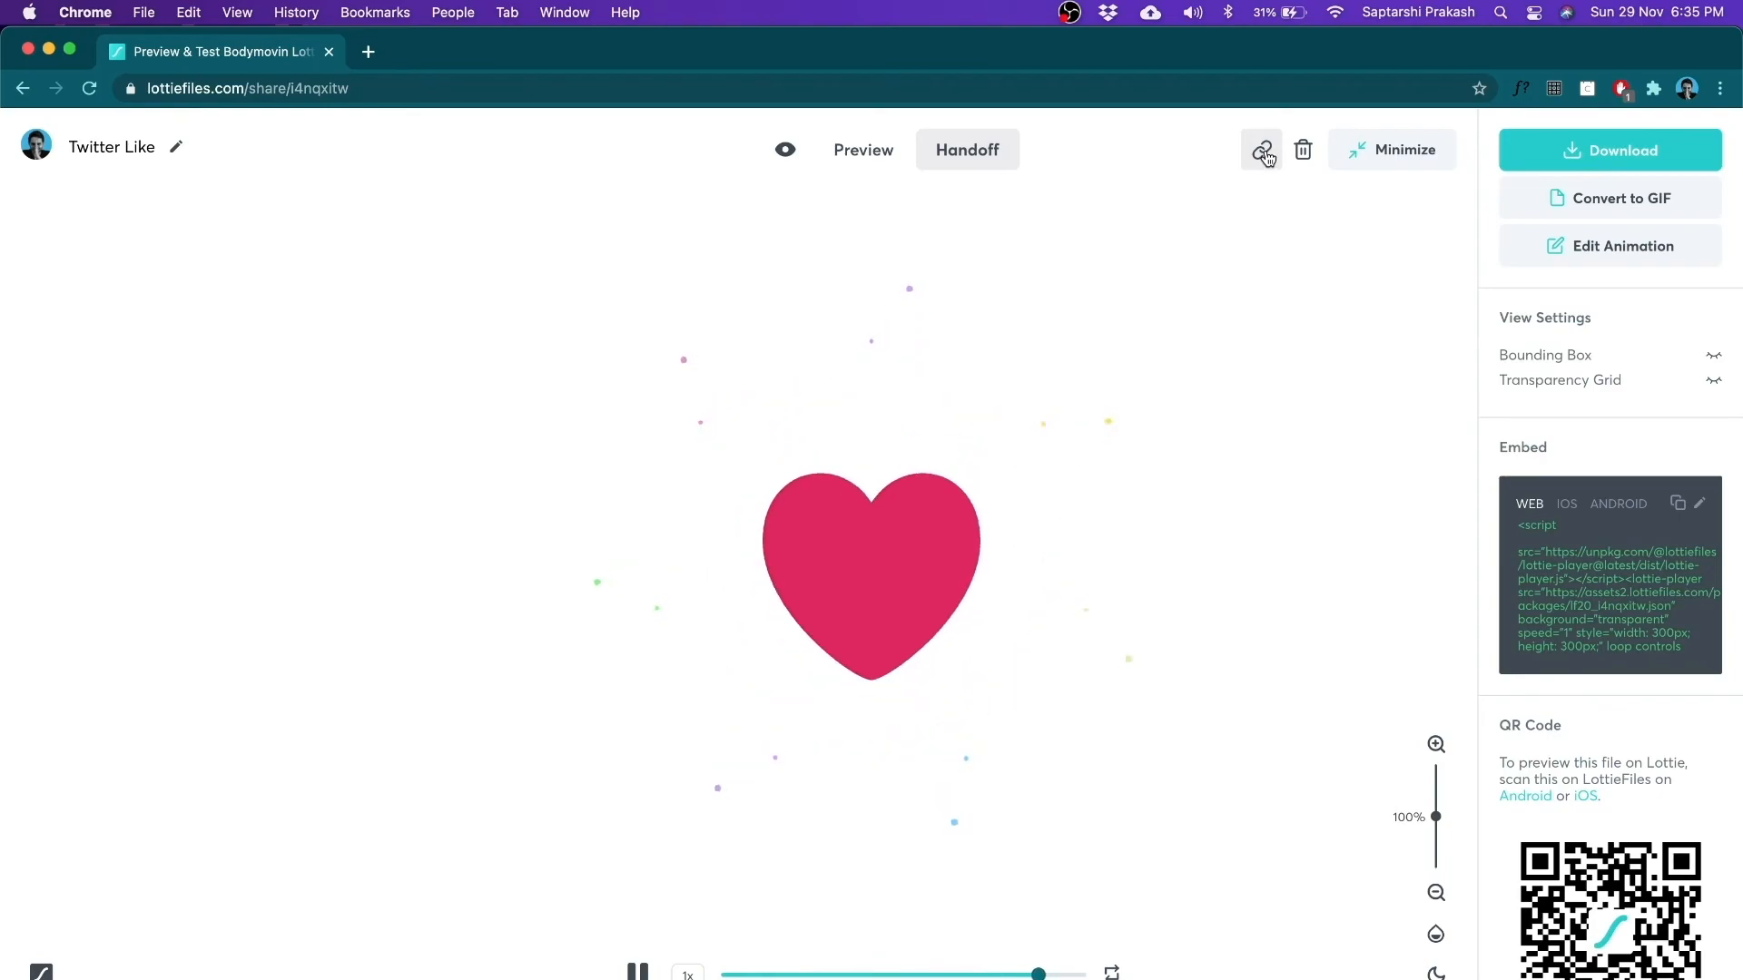
click(1262, 151)
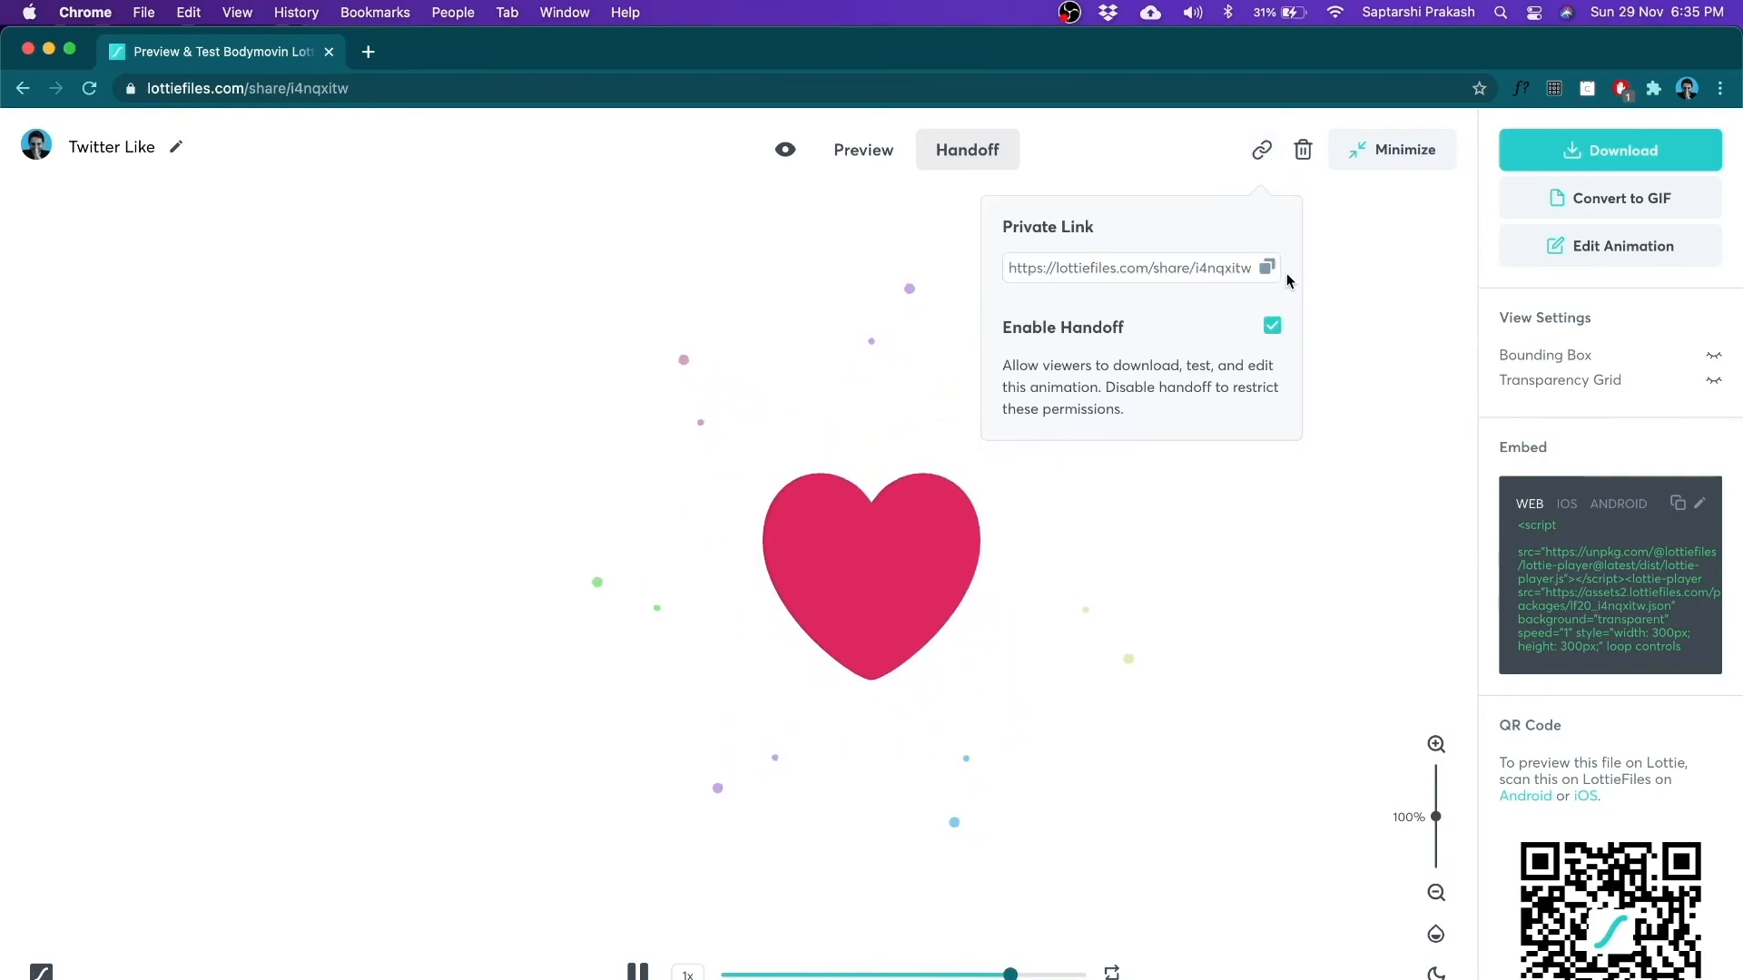
click(1267, 269)
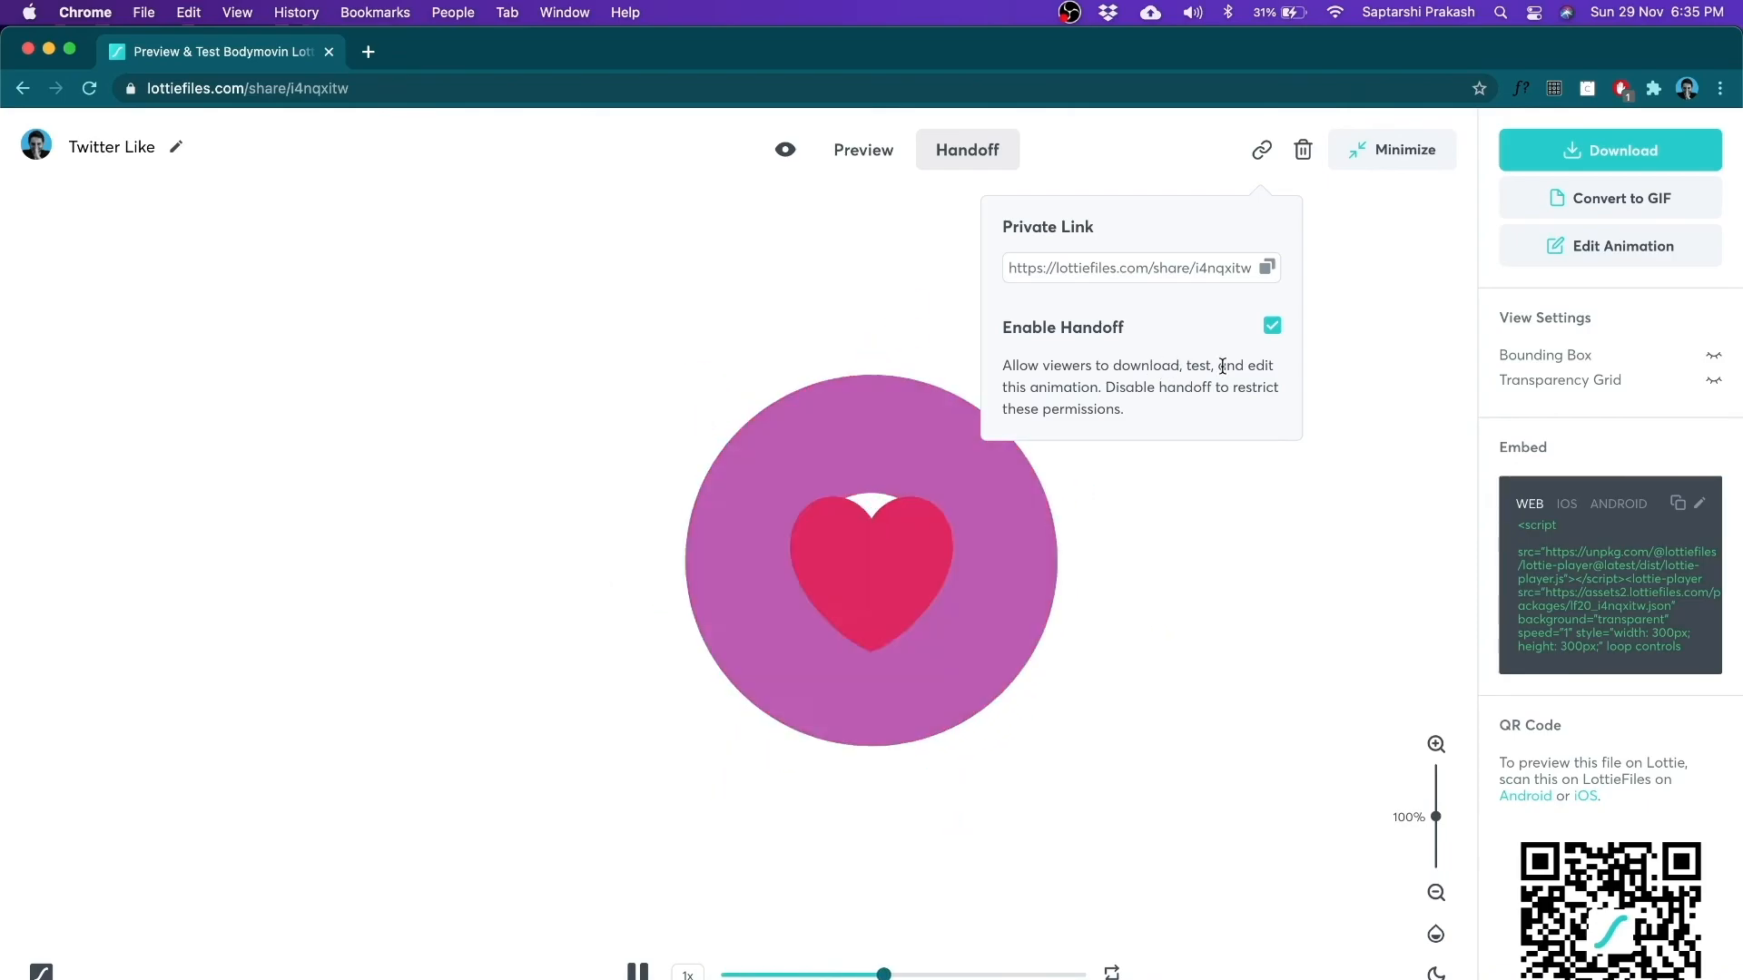
click(1271, 325)
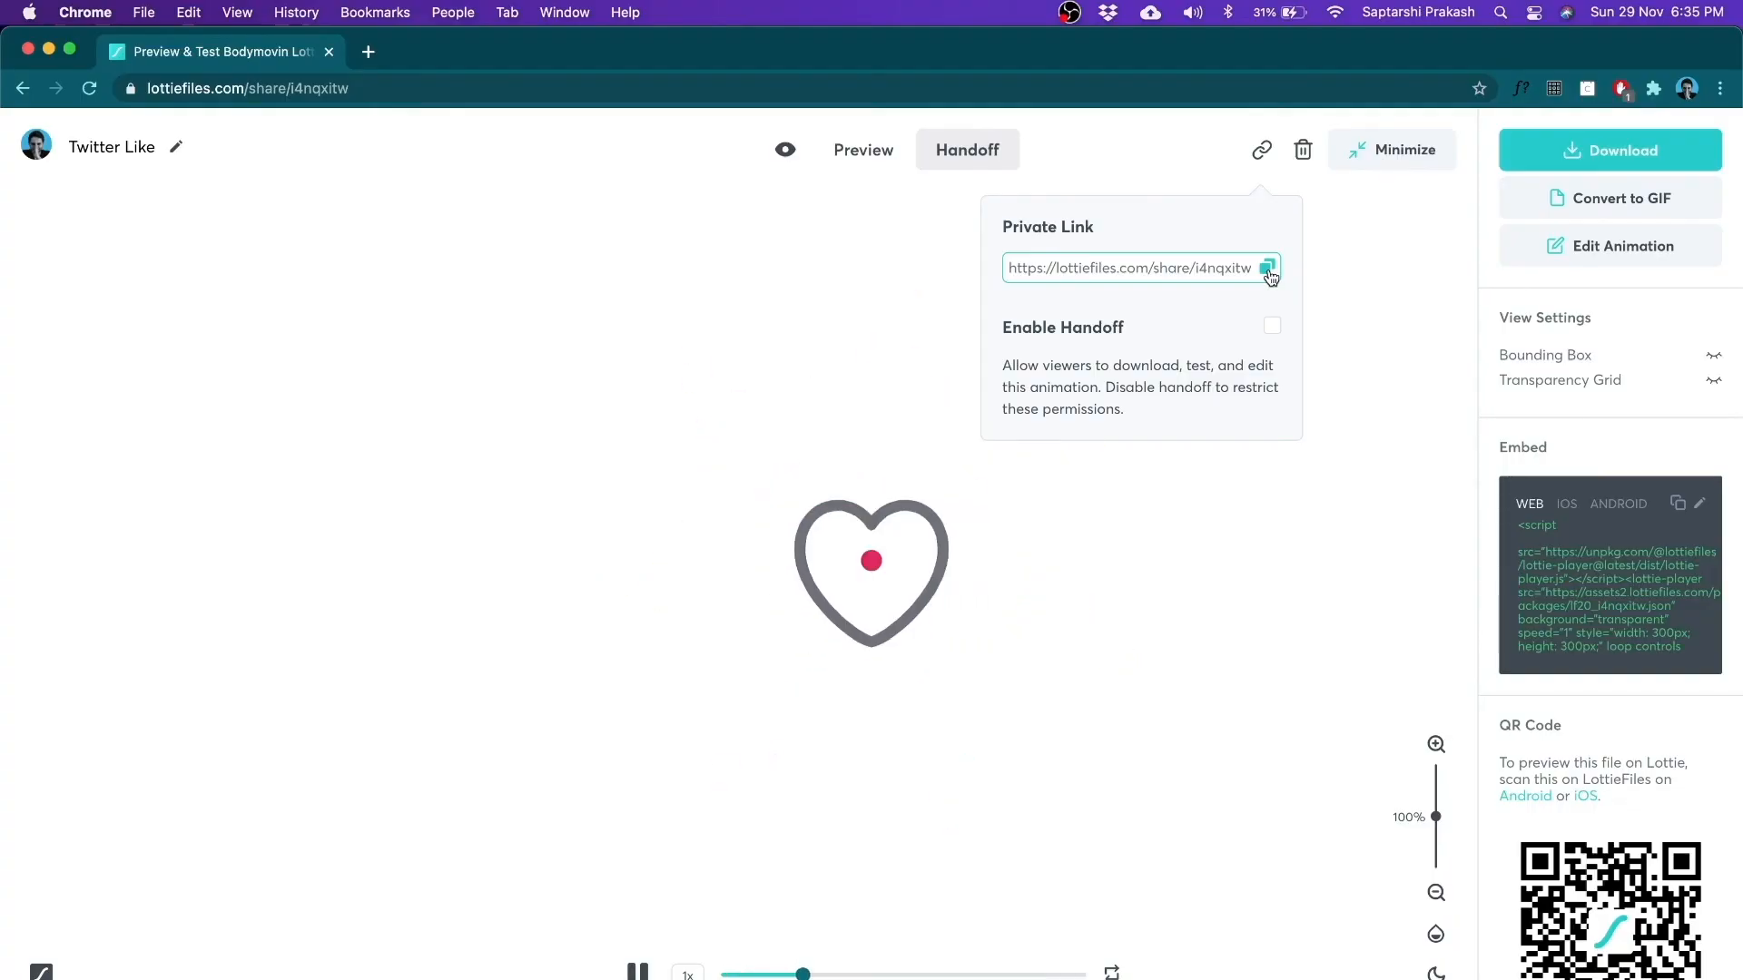